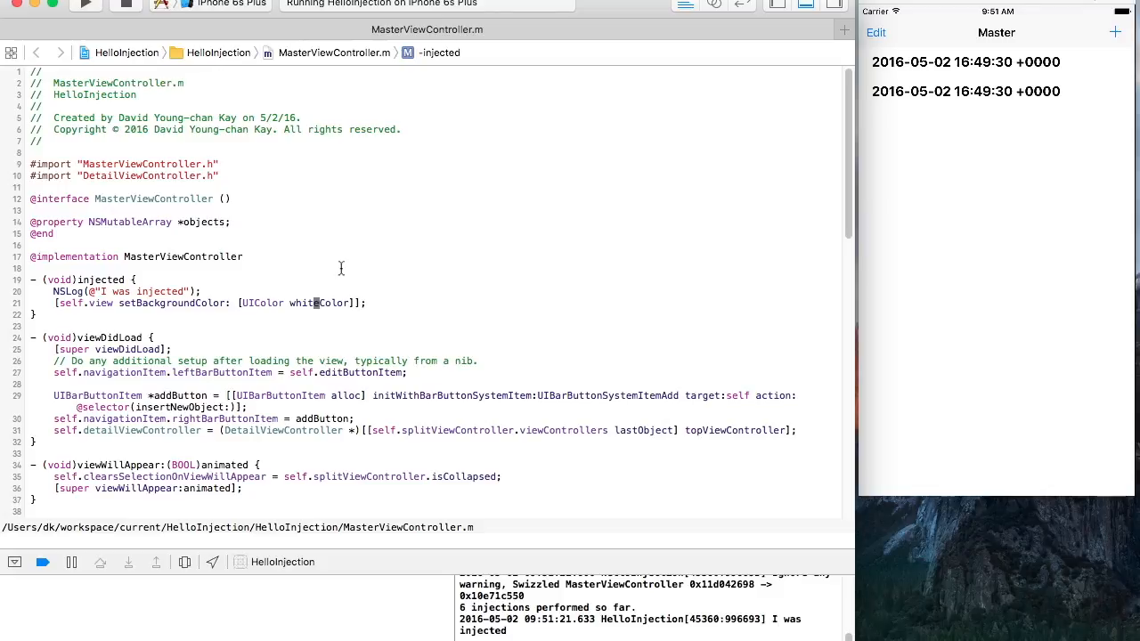
{"action": "mouse_move", "coordinate": [962, 154]}
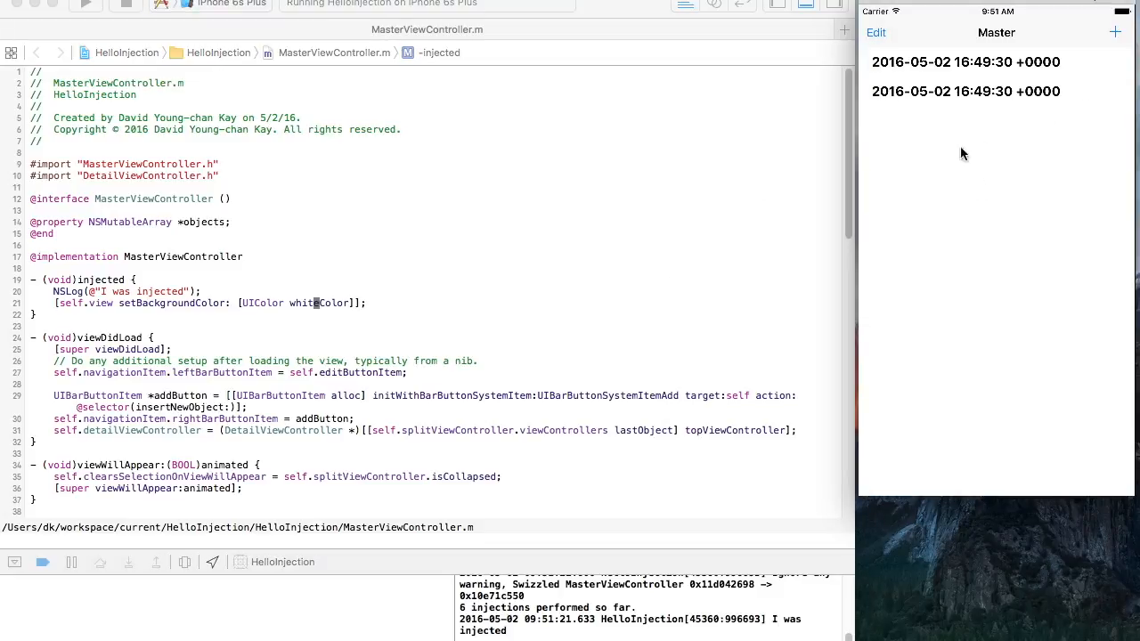
Add a new timestamp entry to the Master list in the running simulator app.
{"action": "left_click", "coordinate": [1117, 36]}
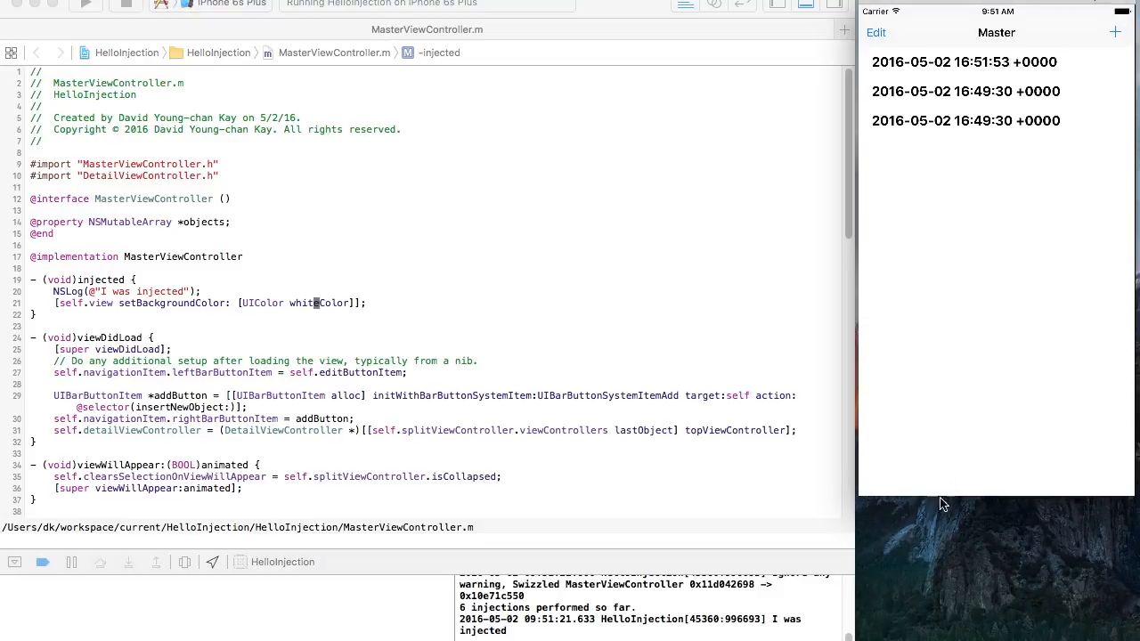
{"action": "mouse_move", "coordinate": [955, 433]}
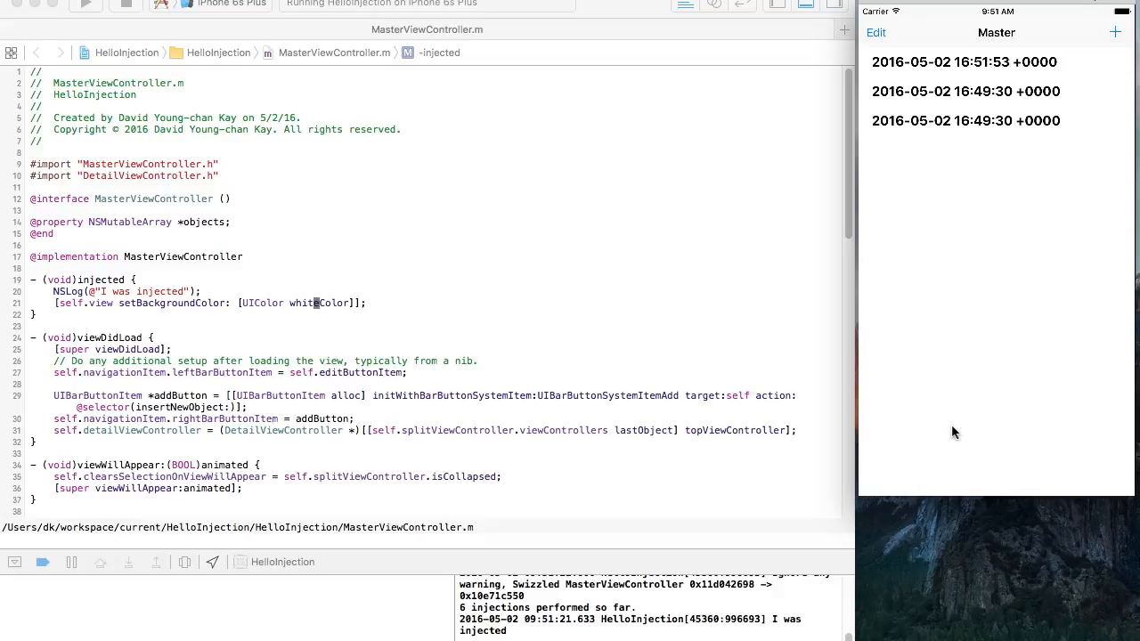
{"action": "mouse_move", "coordinate": [342, 350]}
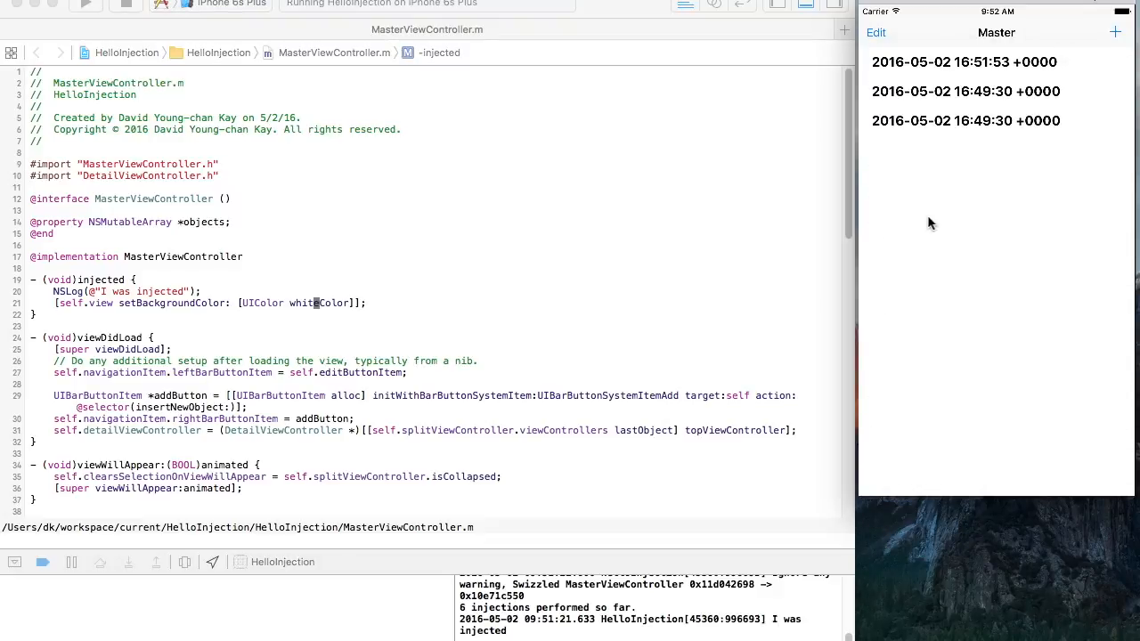
{"action": "mouse_move", "coordinate": [326, 301]}
{"action": "type", "text": "black"}
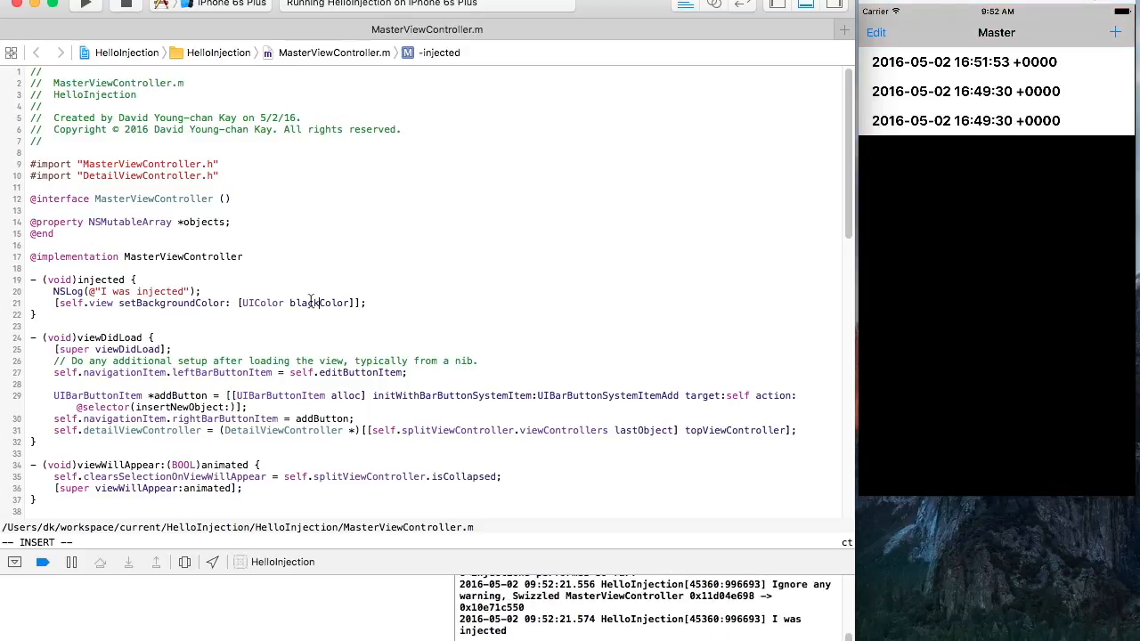
{"action": "mouse_move", "coordinate": [997, 421]}
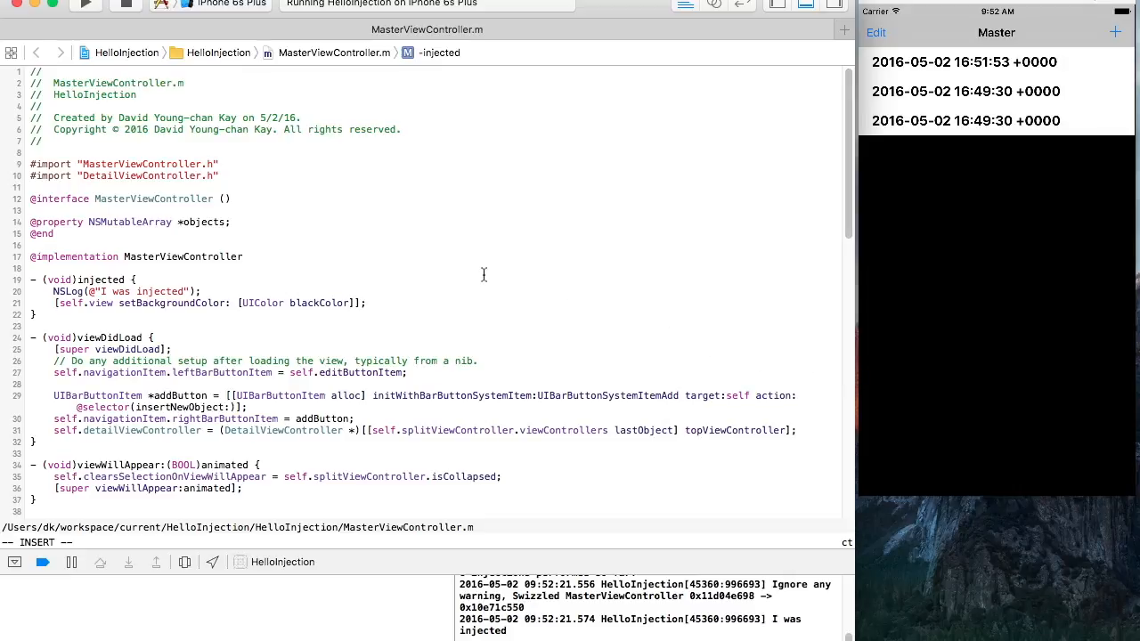
{"action": "mouse_move", "coordinate": [481, 271]}
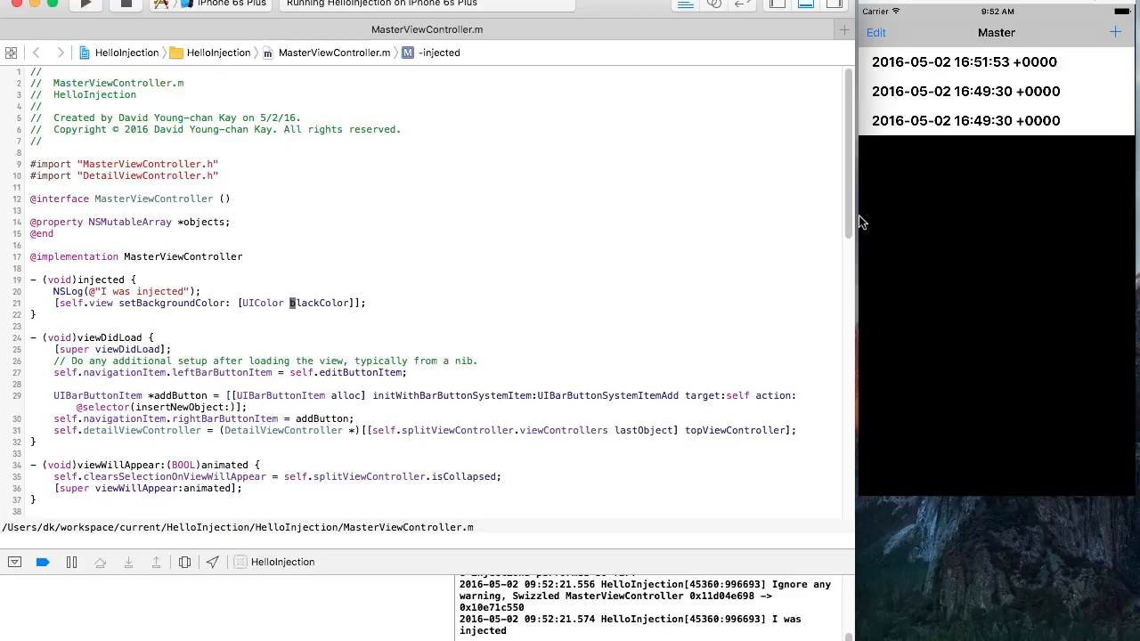
{"action": "mouse_move", "coordinate": [987, 214]}
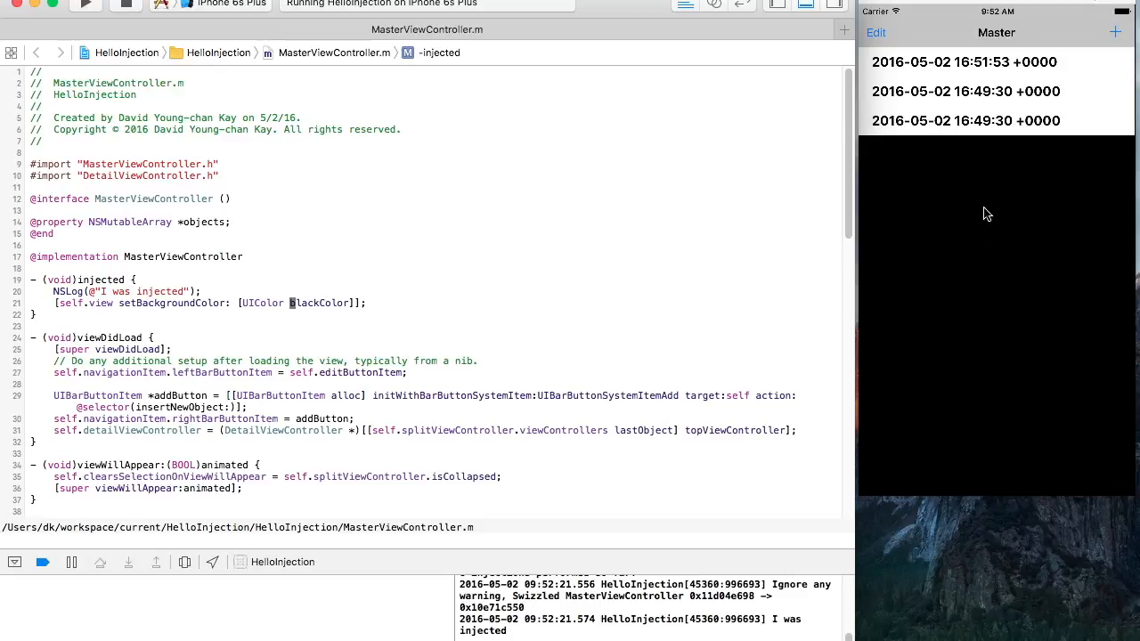
{"action": "mouse_move", "coordinate": [955, 239]}
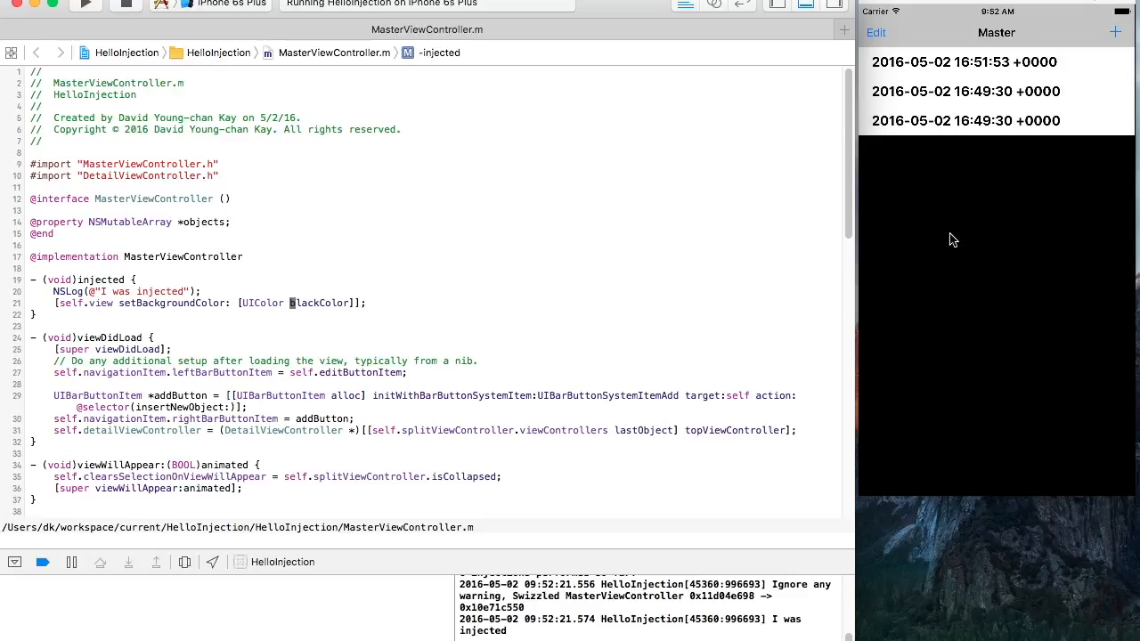
{"action": "mouse_move", "coordinate": [941, 182]}
{"action": "type", "text": "yellow"}
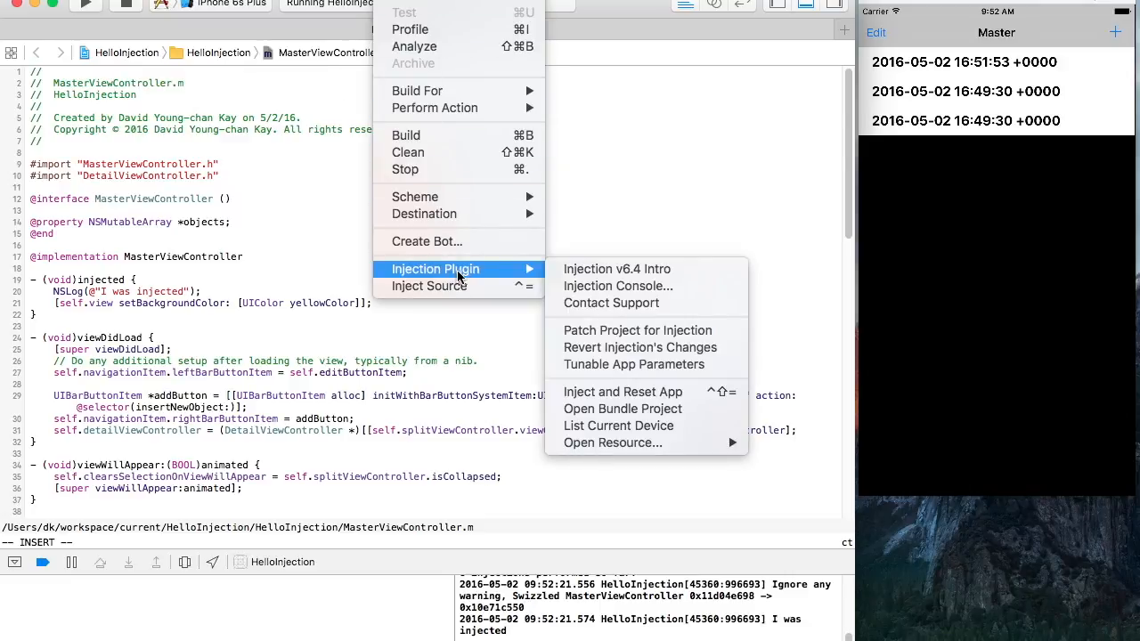
{"action": "mouse_move", "coordinate": [508, 269]}
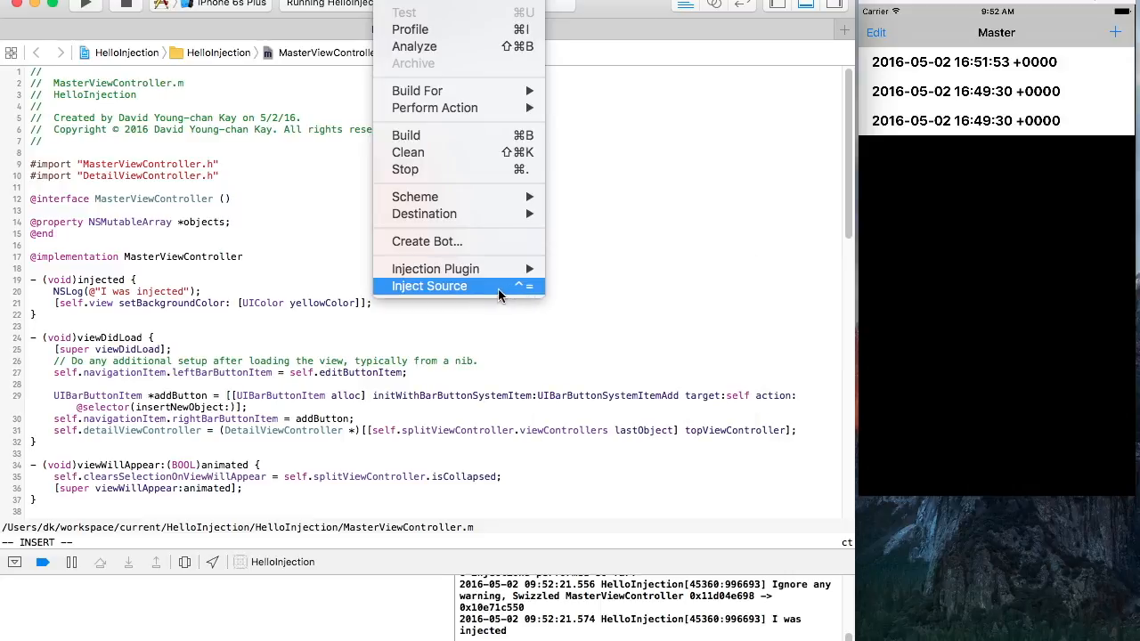
Inject the yellowColor source into the running app so its screen turns yellow.
{"action": "left_click", "coordinate": [430, 285]}
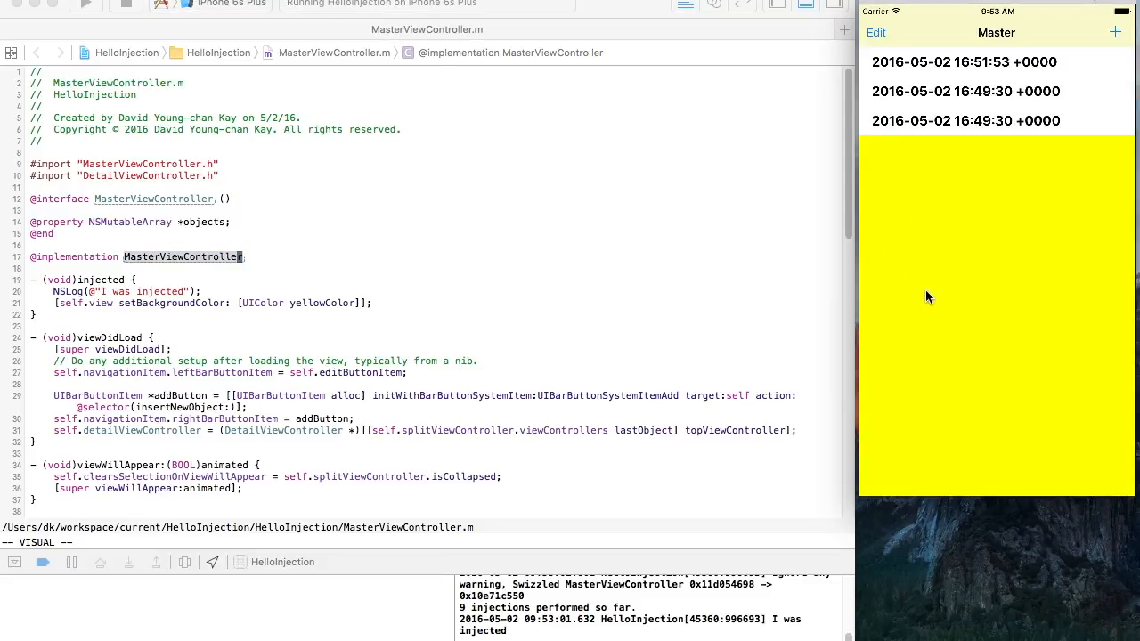
{"action": "mouse_move", "coordinate": [528, 274]}
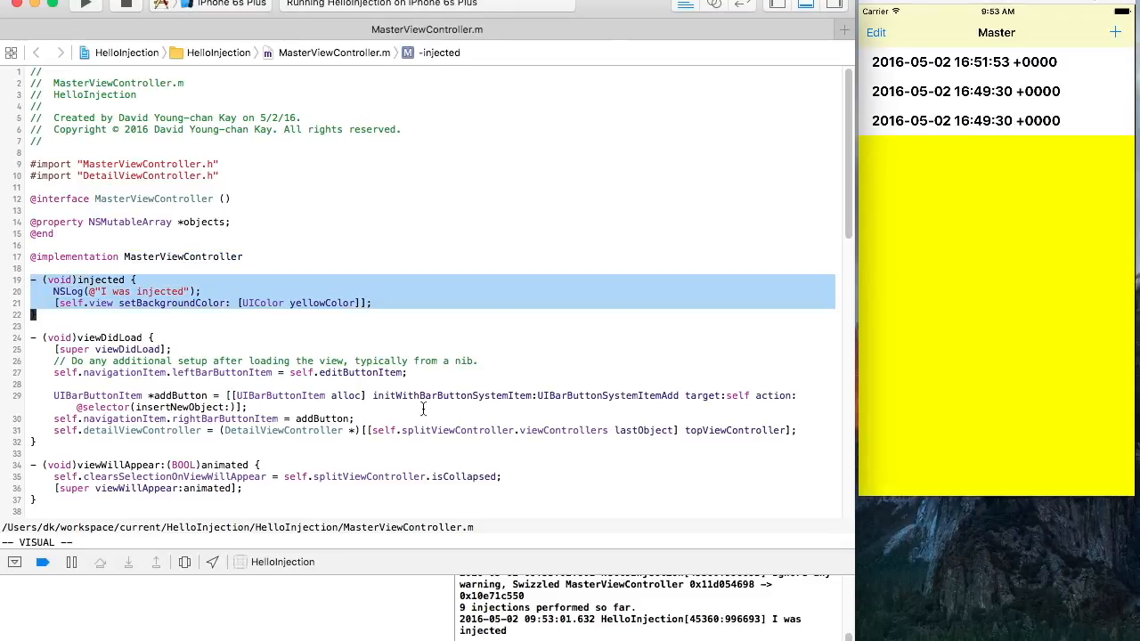
{"action": "mouse_move", "coordinate": [354, 320]}
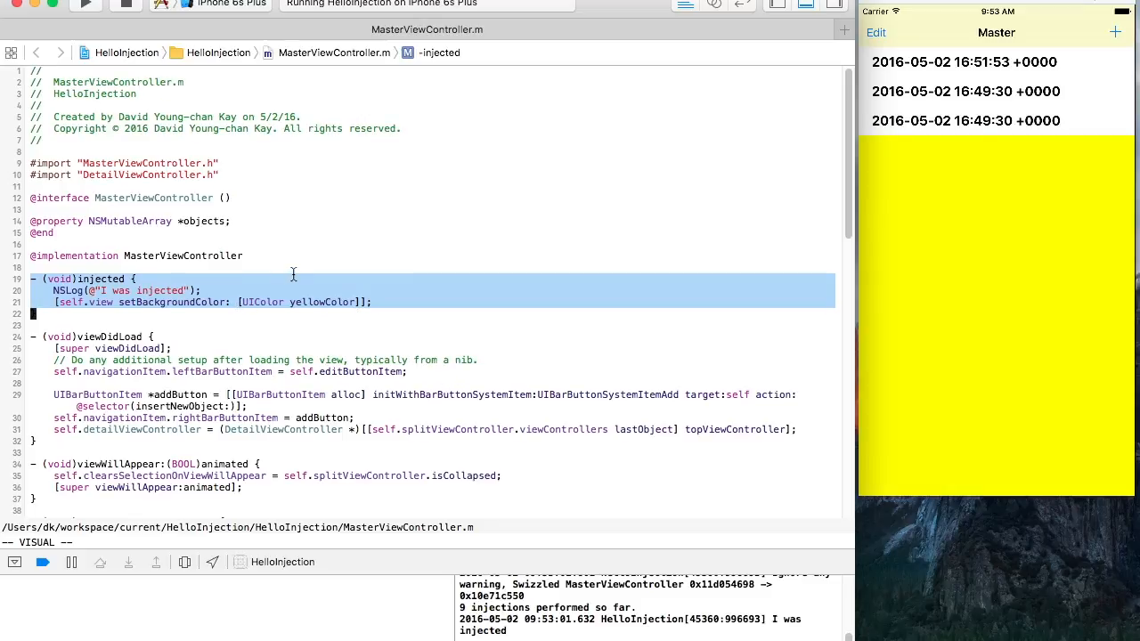
Add a Continuous development entry to the Master list via the simulator's + button.
{"action": "scroll", "scroll_direction": "down", "scroll_amount": 3}
{"action": "type", "text": "[self.objects insertObject:@\"Continuous development\" atIndex:0];"}
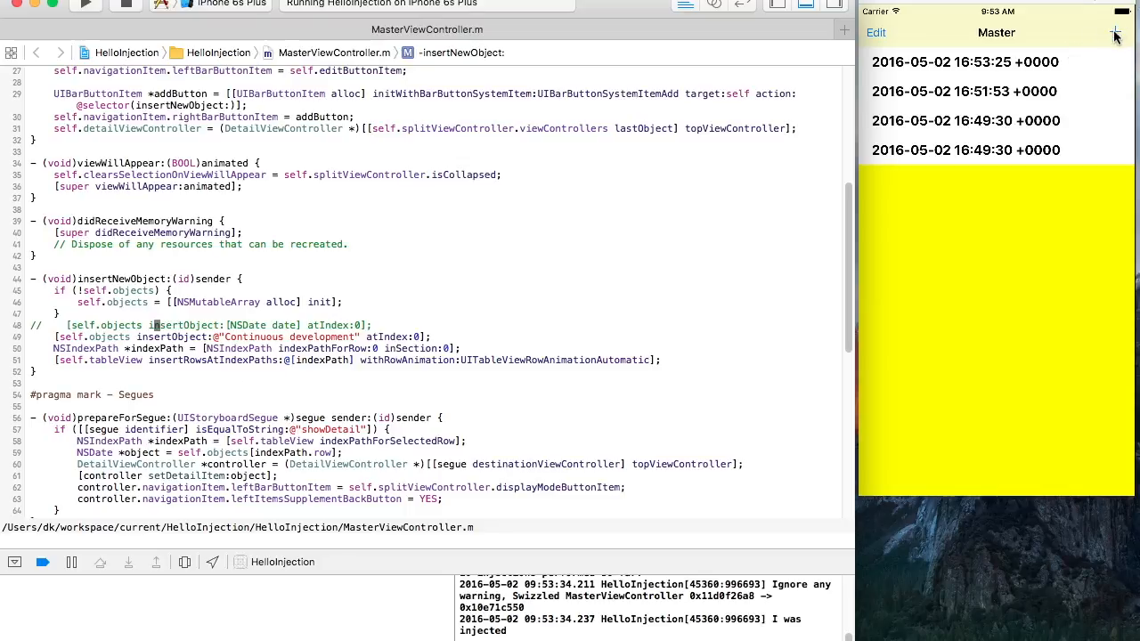
{"action": "left_click", "coordinate": [1119, 34]}
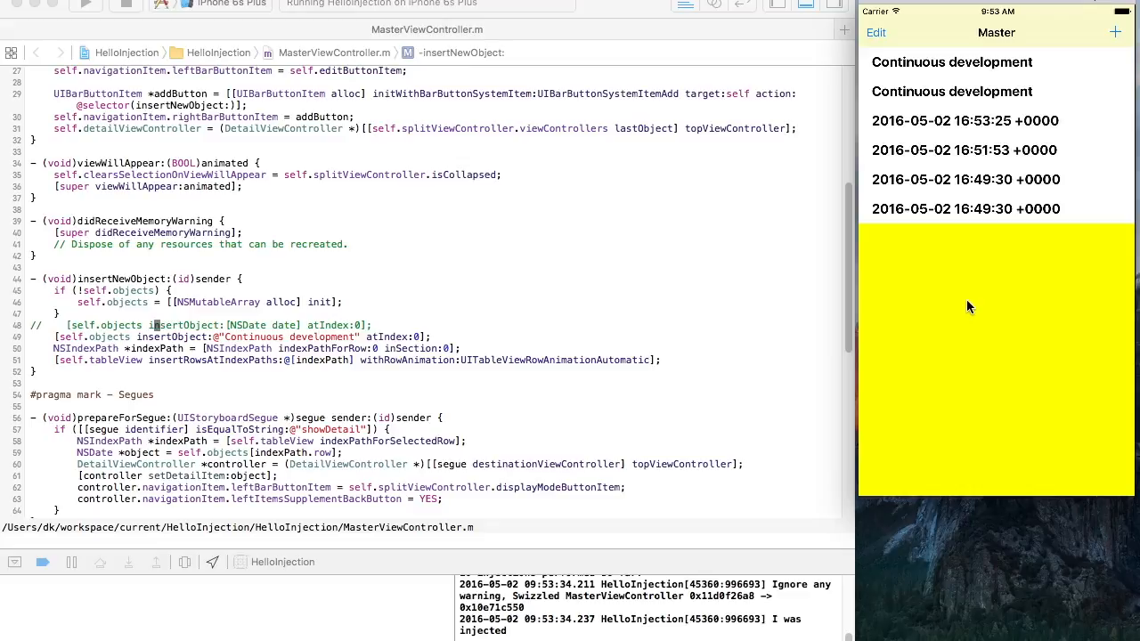
{"action": "mouse_move", "coordinate": [965, 303]}
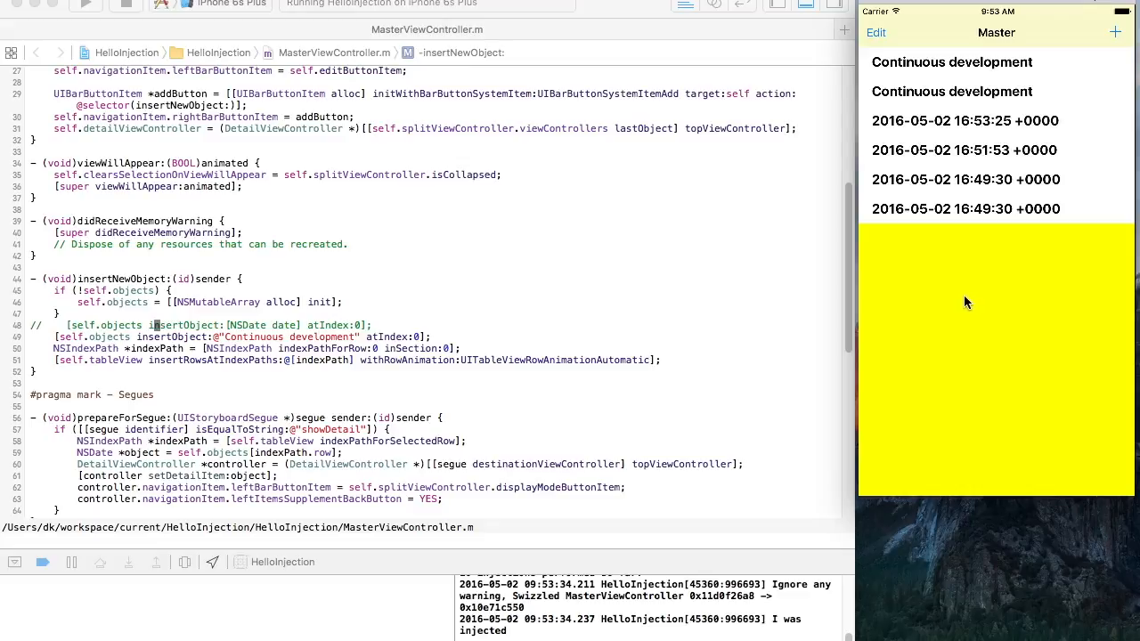
{"action": "mouse_move", "coordinate": [270, 167]}
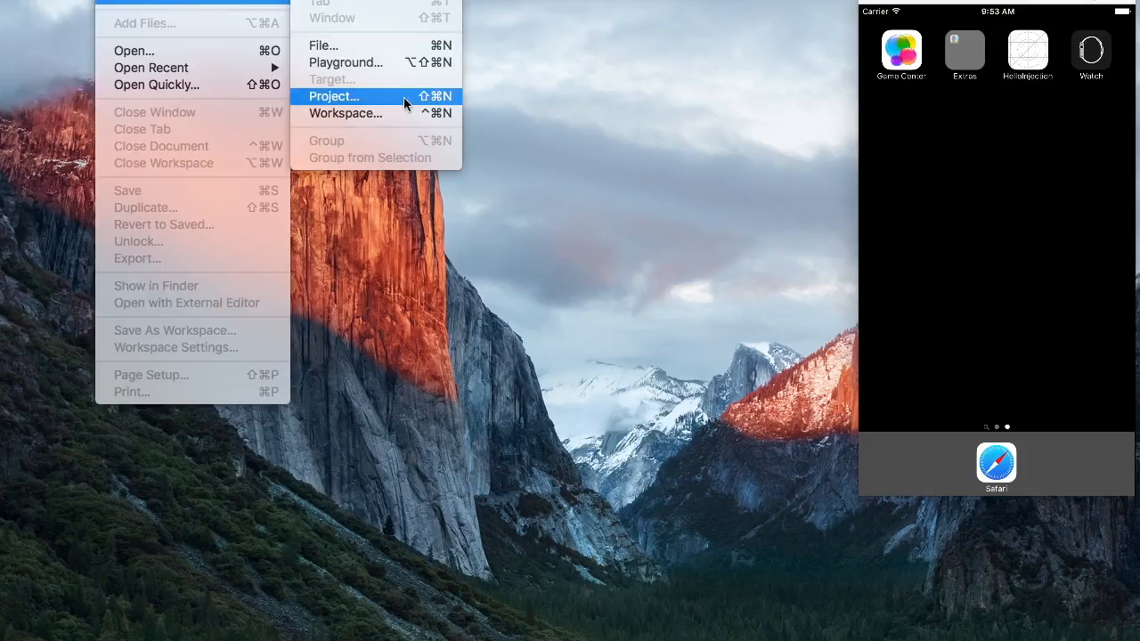
Start a new project with the iOS Single View Application template and continue to its options.
{"action": "left_click", "coordinate": [335, 97]}
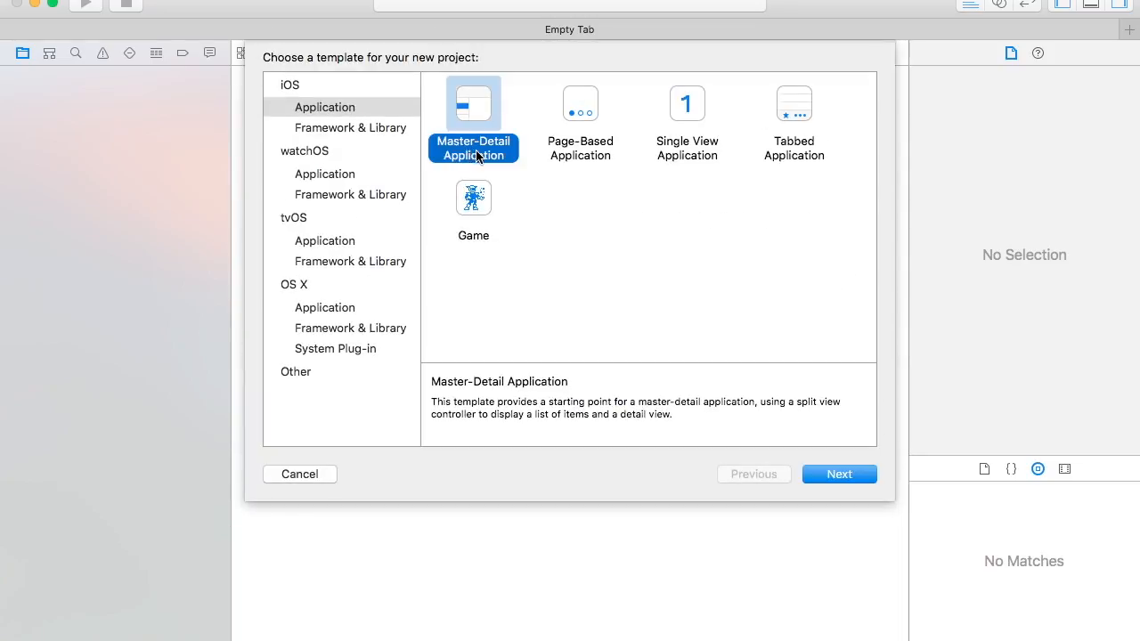
{"action": "mouse_move", "coordinate": [492, 112]}
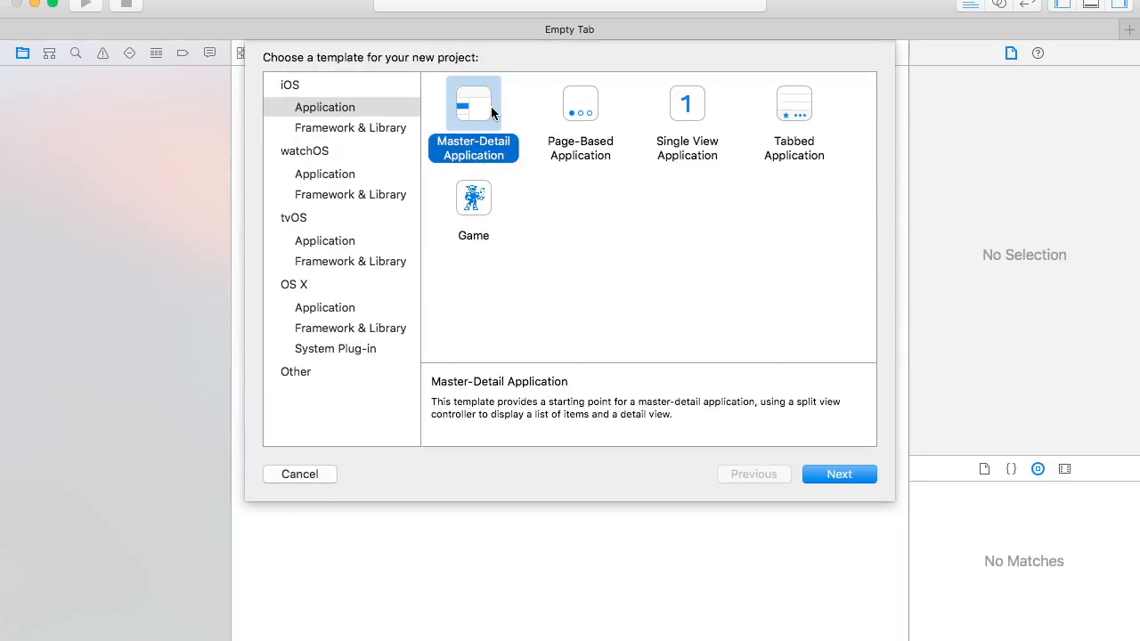
{"action": "mouse_move", "coordinate": [512, 114]}
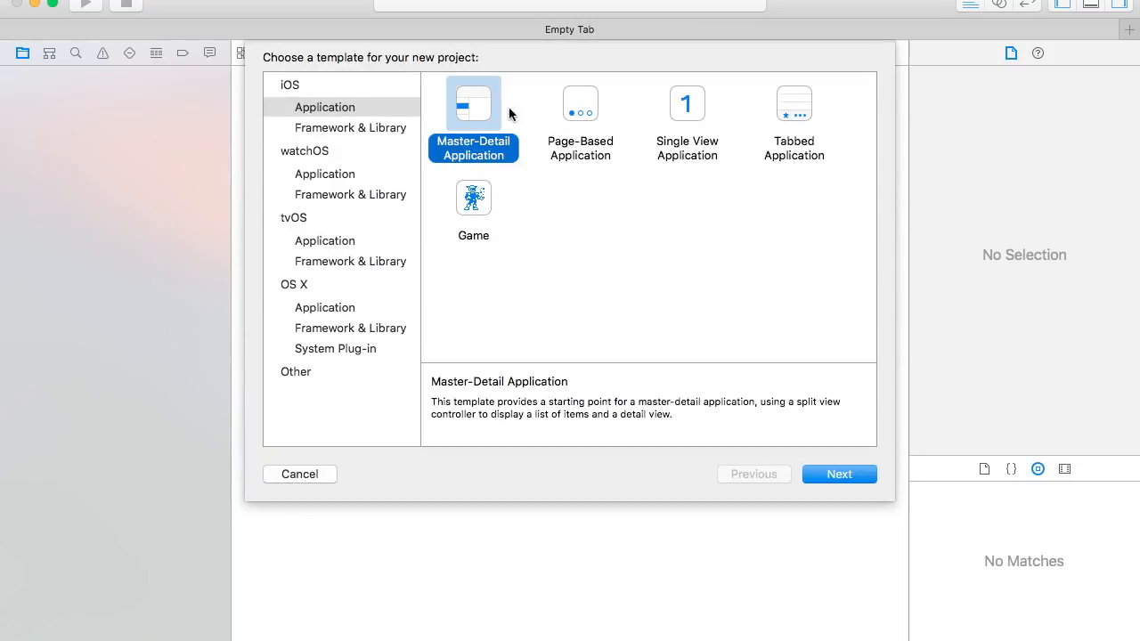
{"action": "left_click", "coordinate": [687, 103]}
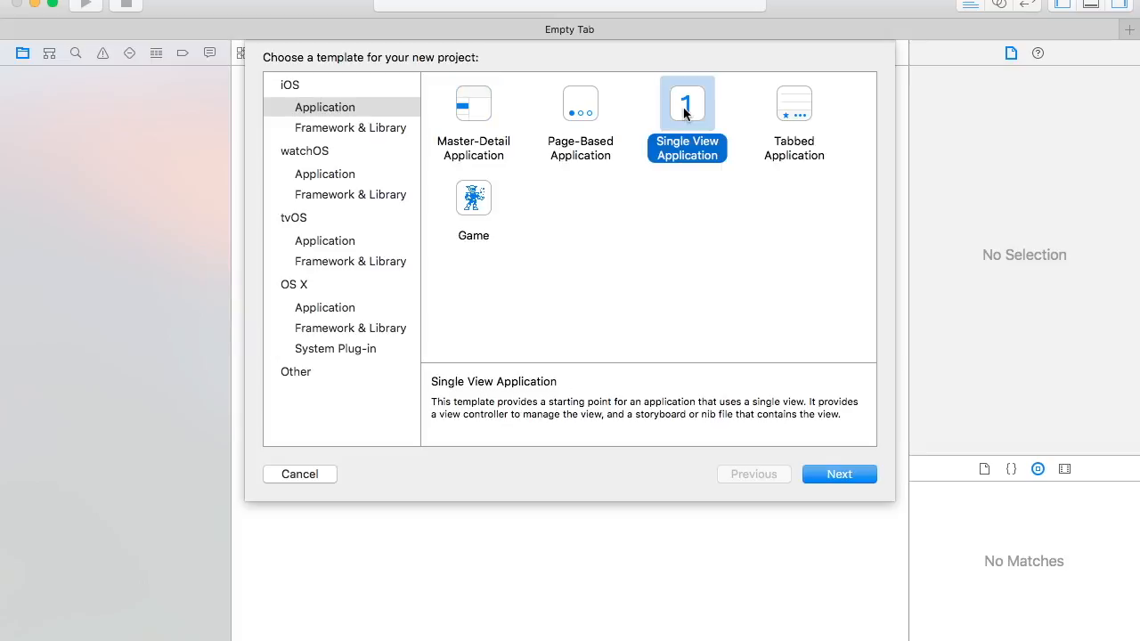
{"action": "left_click", "coordinate": [839, 474]}
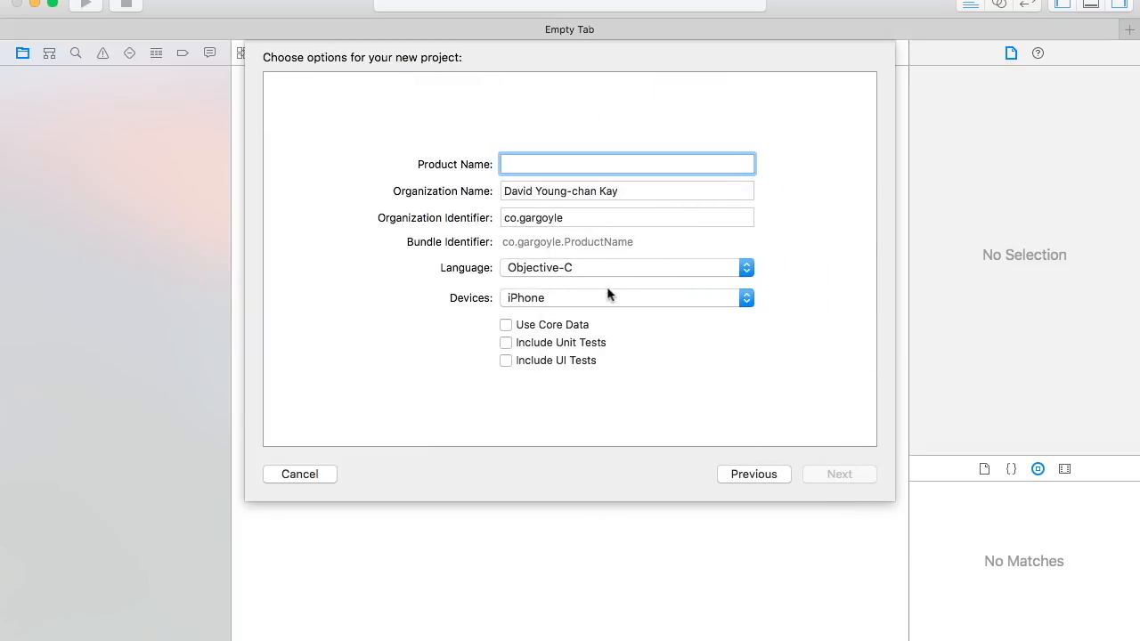
Name the product HelloInject, keeping Objective-C and iPhone, and confirm the options.
{"action": "type", "text": "HelloIn"}
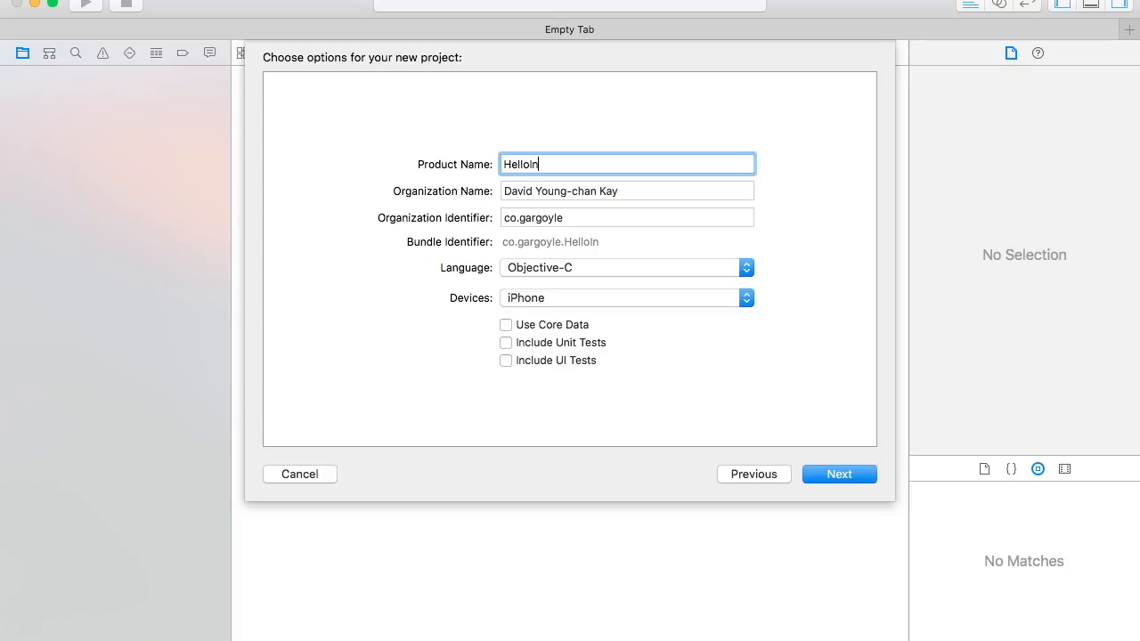
{"action": "type", "text": "ject"}
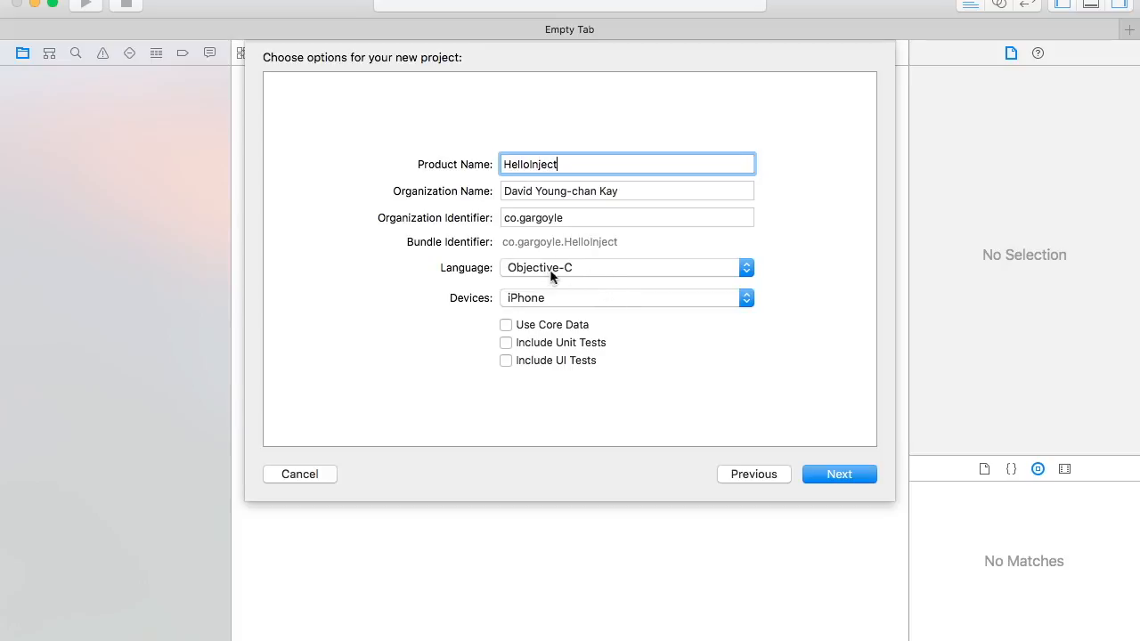
{"action": "left_click", "coordinate": [839, 474]}
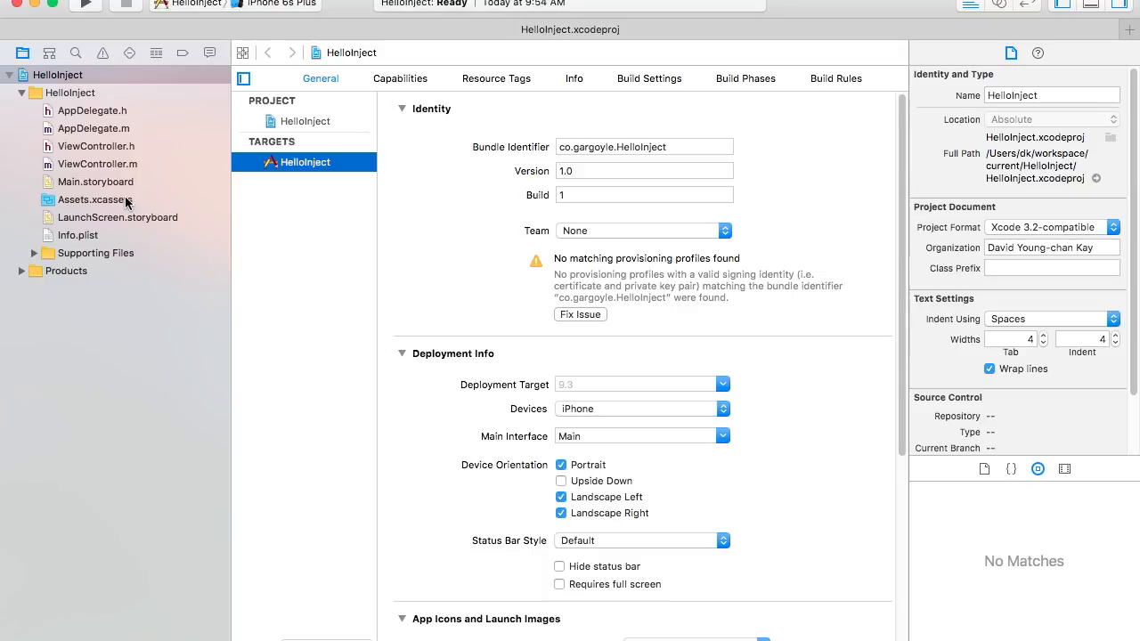
{"action": "mouse_move", "coordinate": [71, 8]}
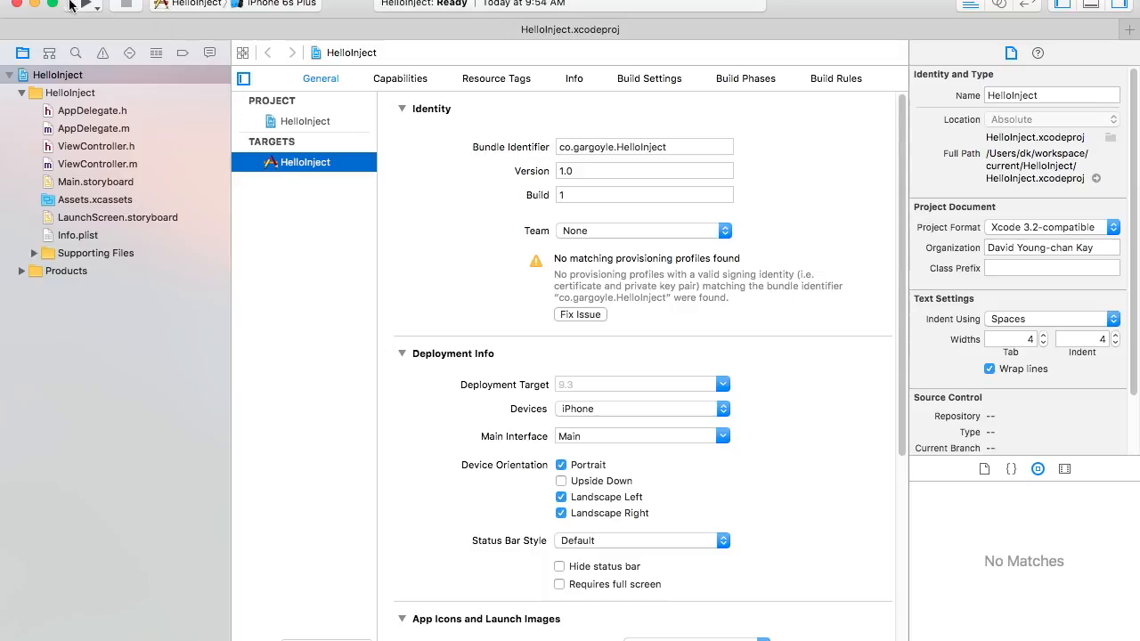
{"action": "left_click", "coordinate": [82, 10]}
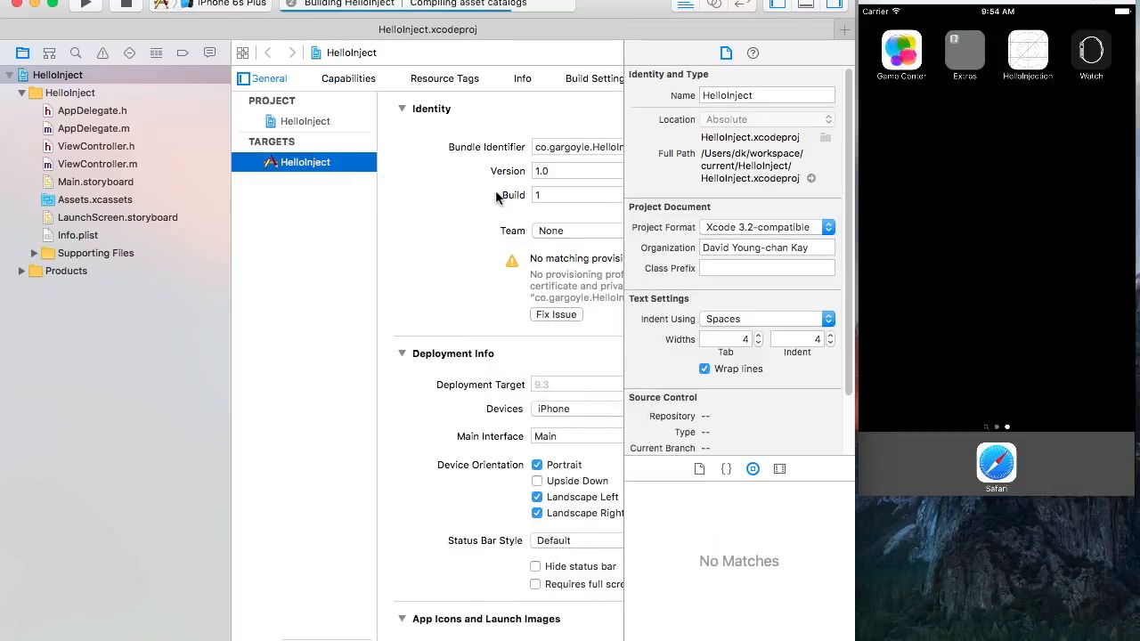
{"action": "mouse_move", "coordinate": [509, 156]}
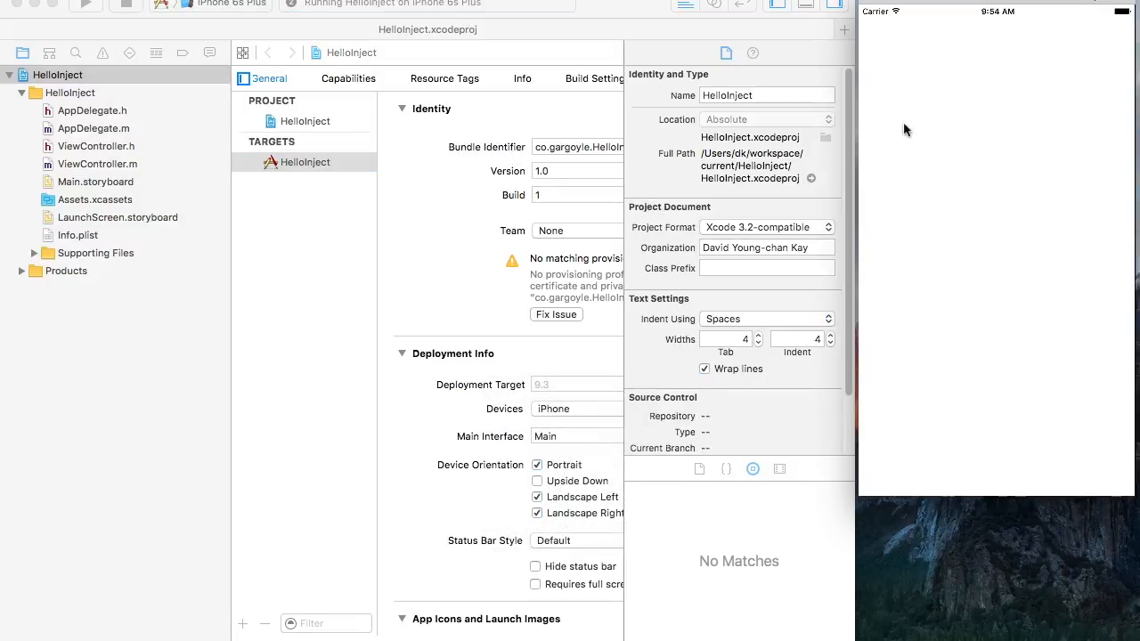
{"action": "mouse_move", "coordinate": [987, 189]}
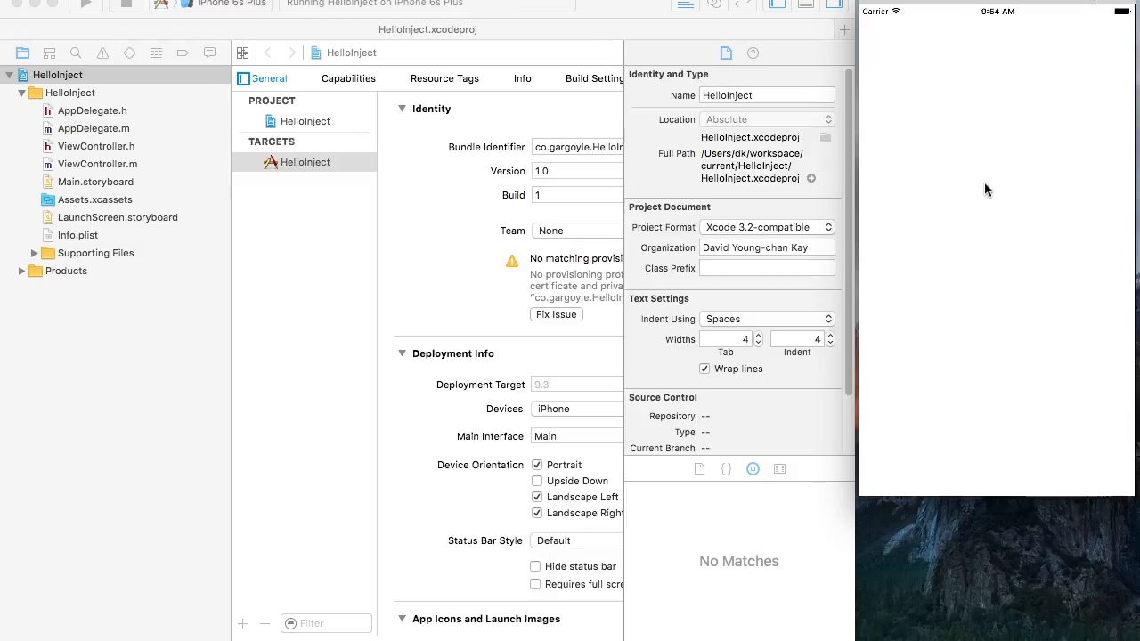
{"action": "left_click", "coordinate": [97, 164]}
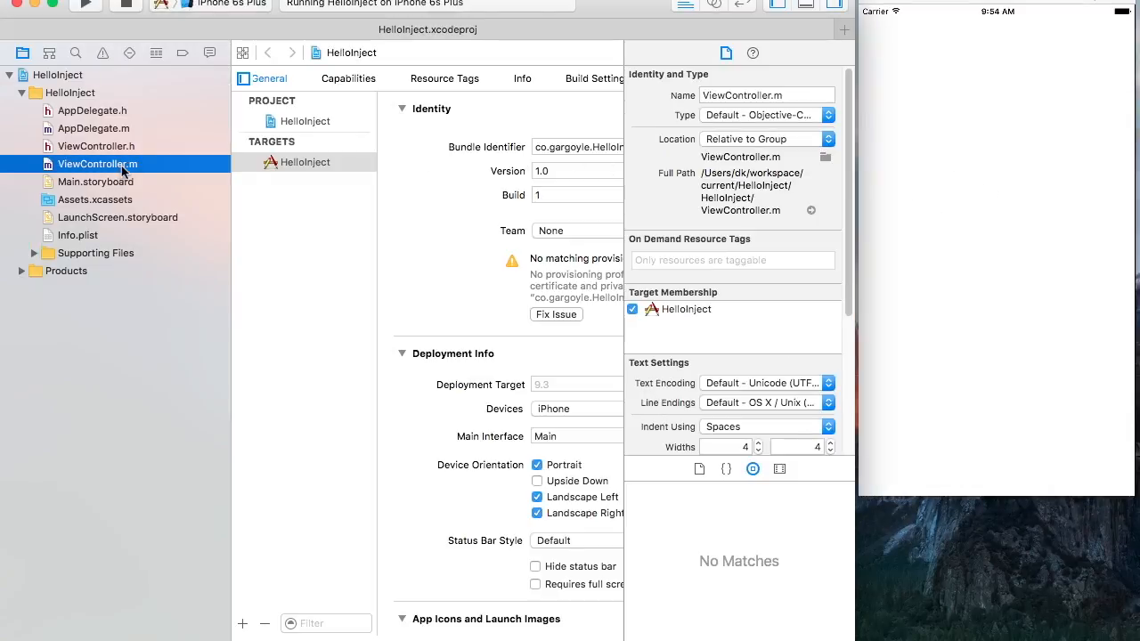
{"action": "left_click", "coordinate": [96, 163]}
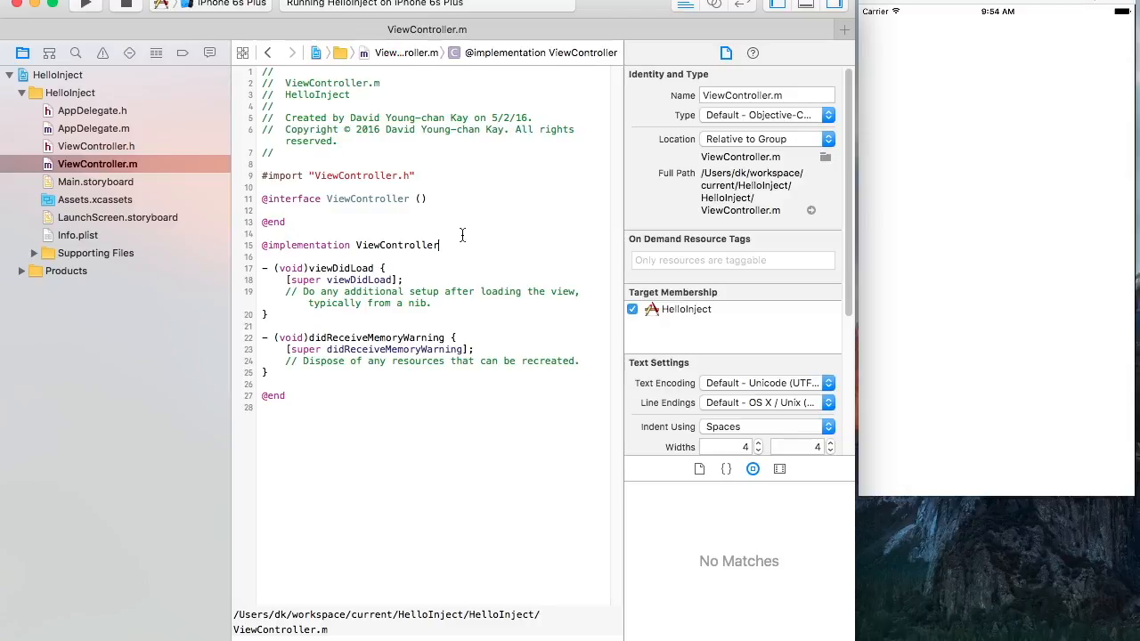
Write - (void)injected { [self.view setBackgroundColor:[UIColor redColor]]; } in ViewController.
{"action": "type", "text": "- (void)"}
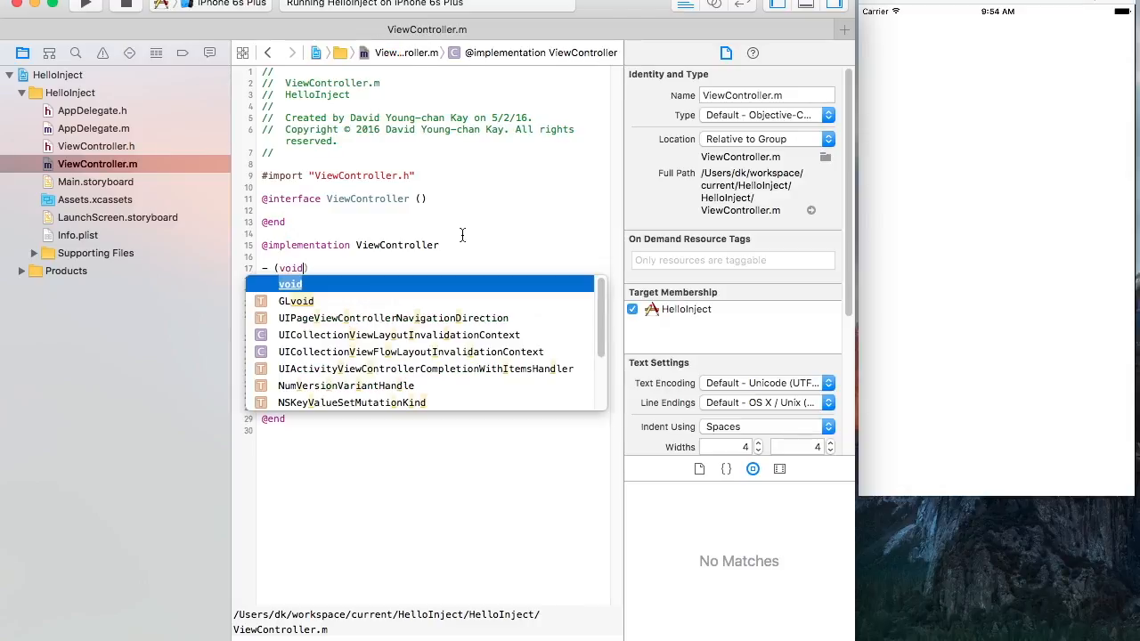
{"action": "type", "text": "inject"}
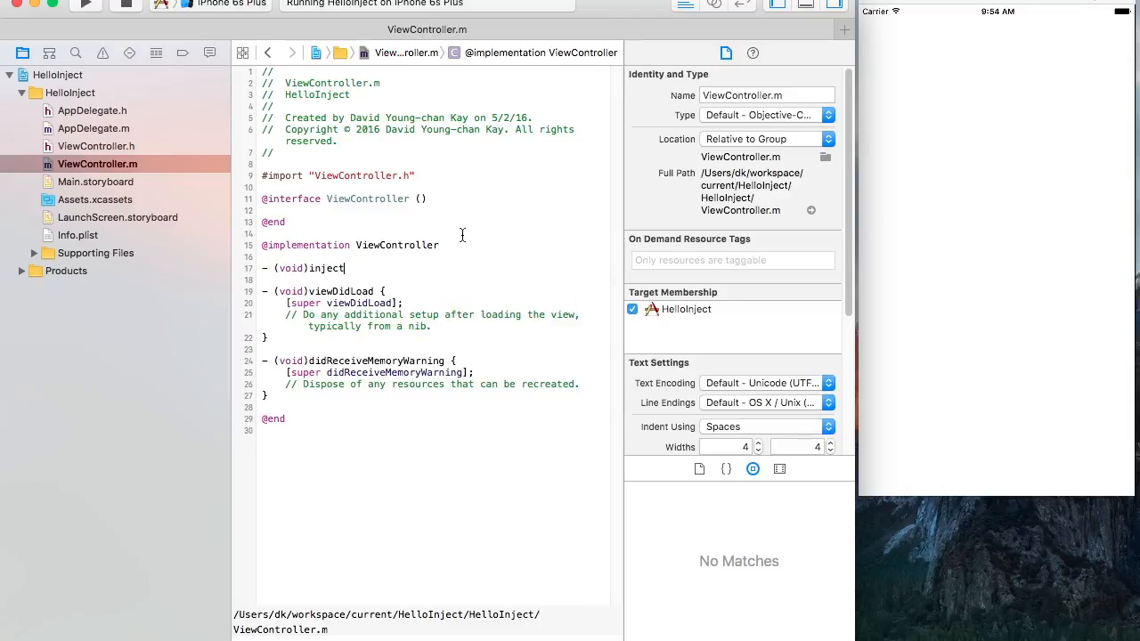
{"action": "type", "text": "ed {"}
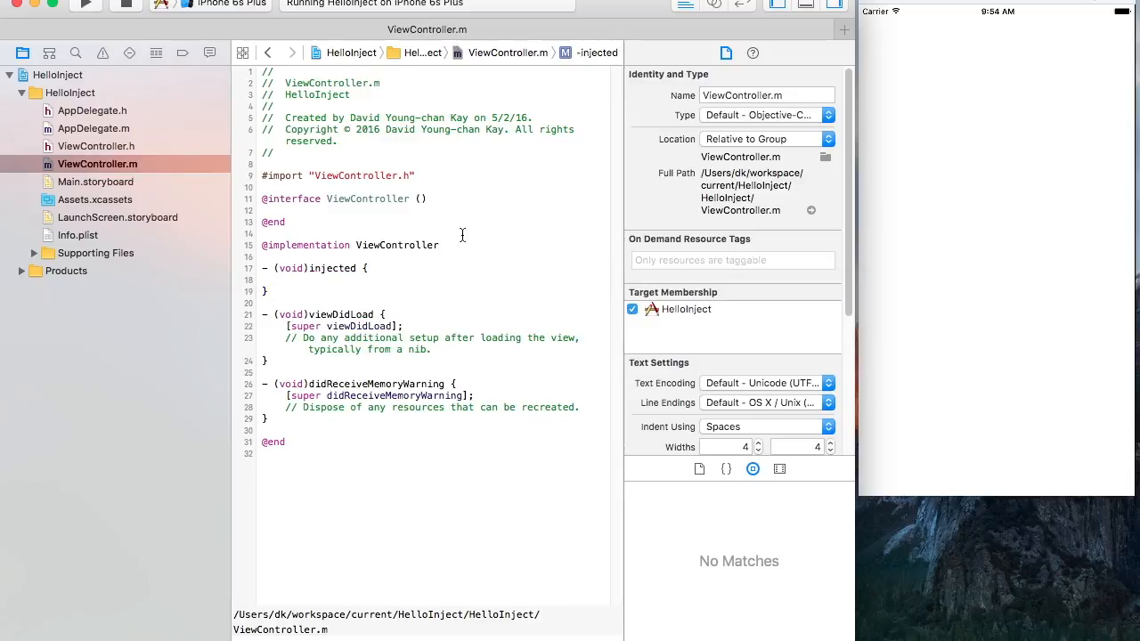
{"action": "type", "text": "self.view setBa"}
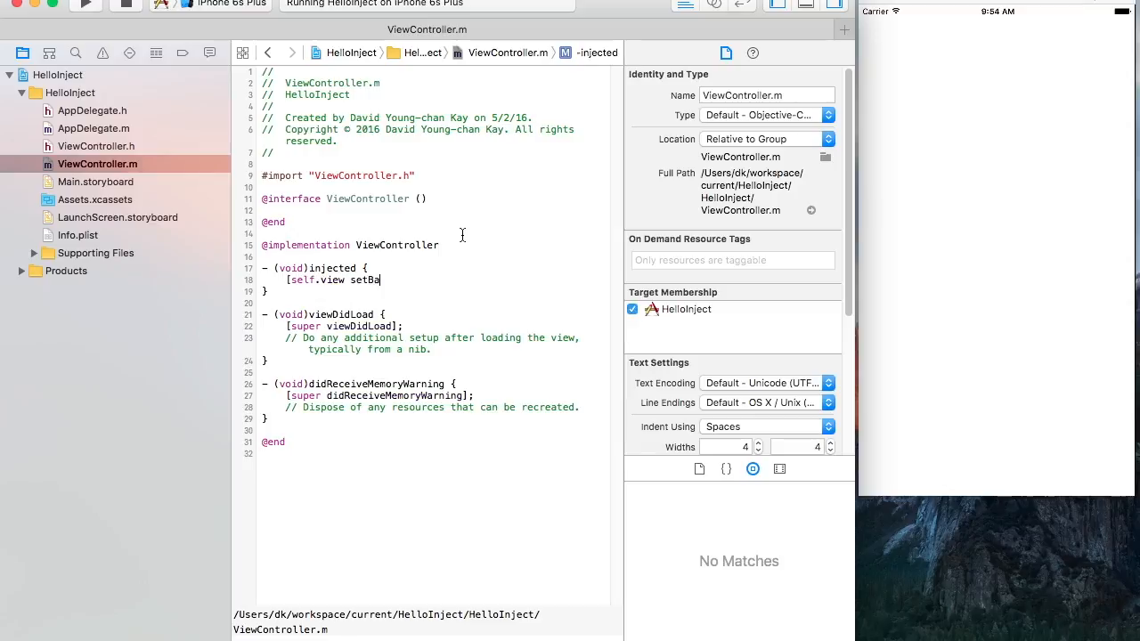
{"action": "type", "text": "ckgroundColor:"}
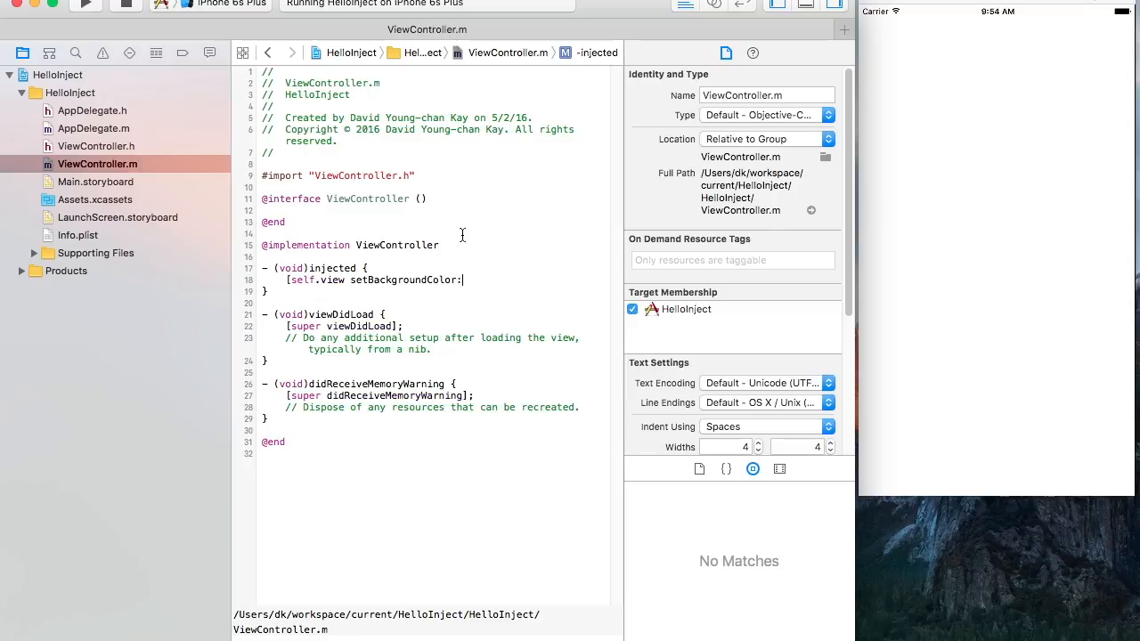
{"action": "type", "text": "[UIcolor ]"}
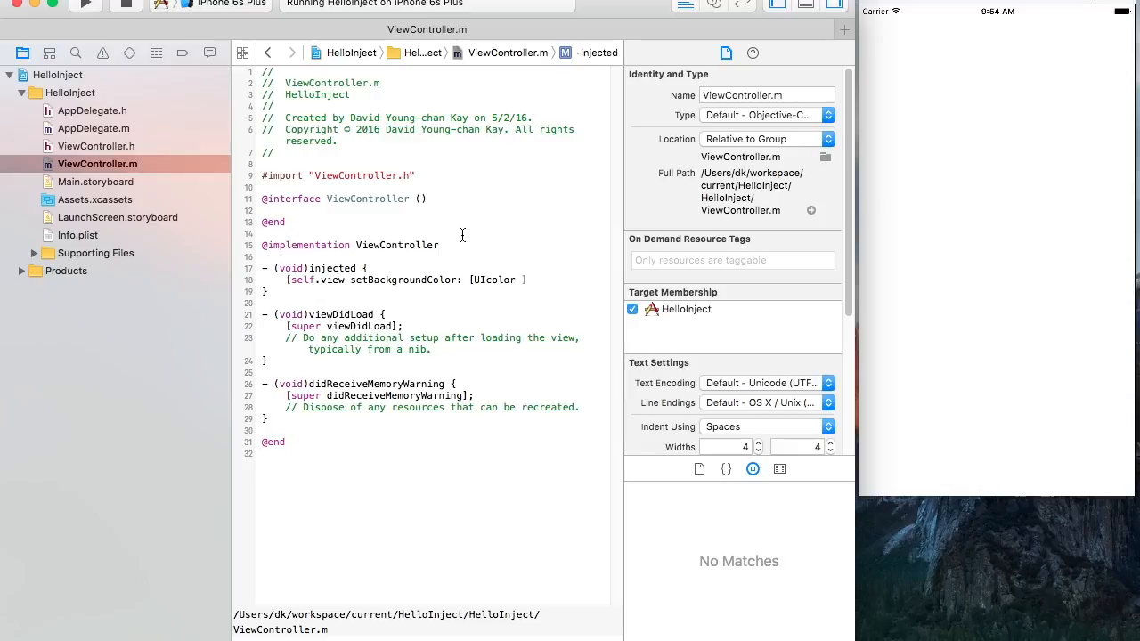
{"action": "type", "text": "re"}
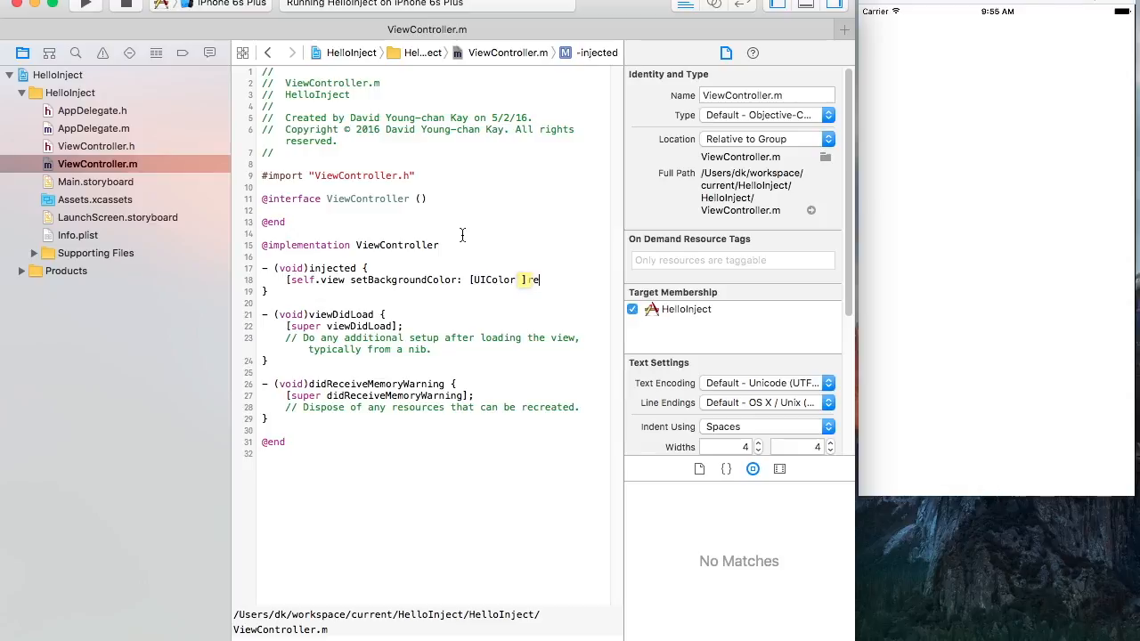
{"action": "type", "text": "redC"}
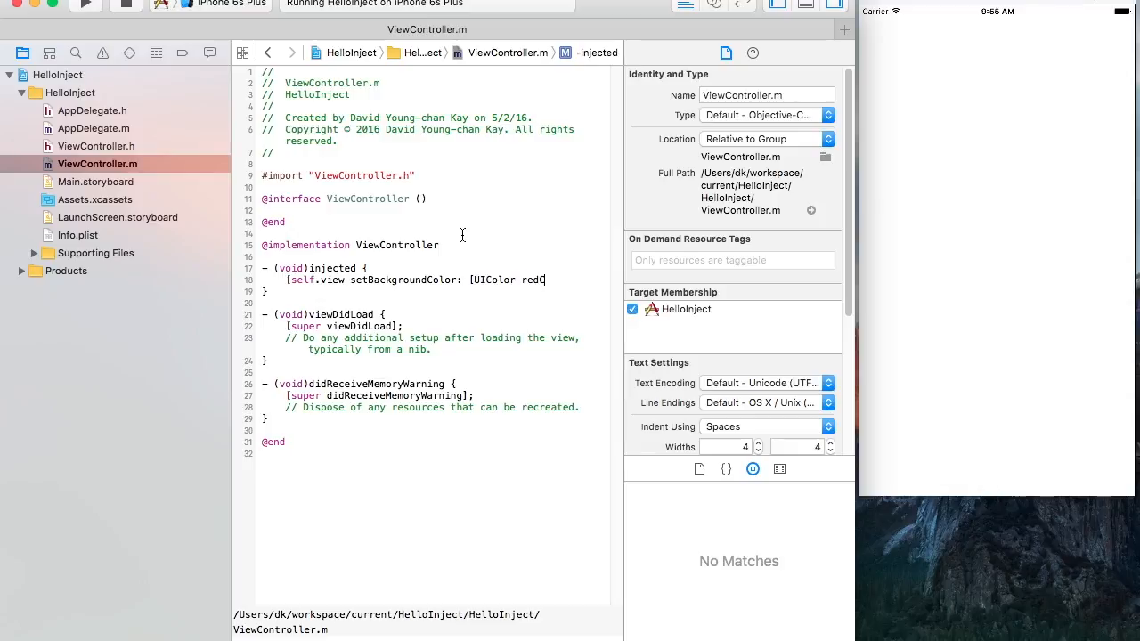
{"action": "type", "text": "olor]];"}
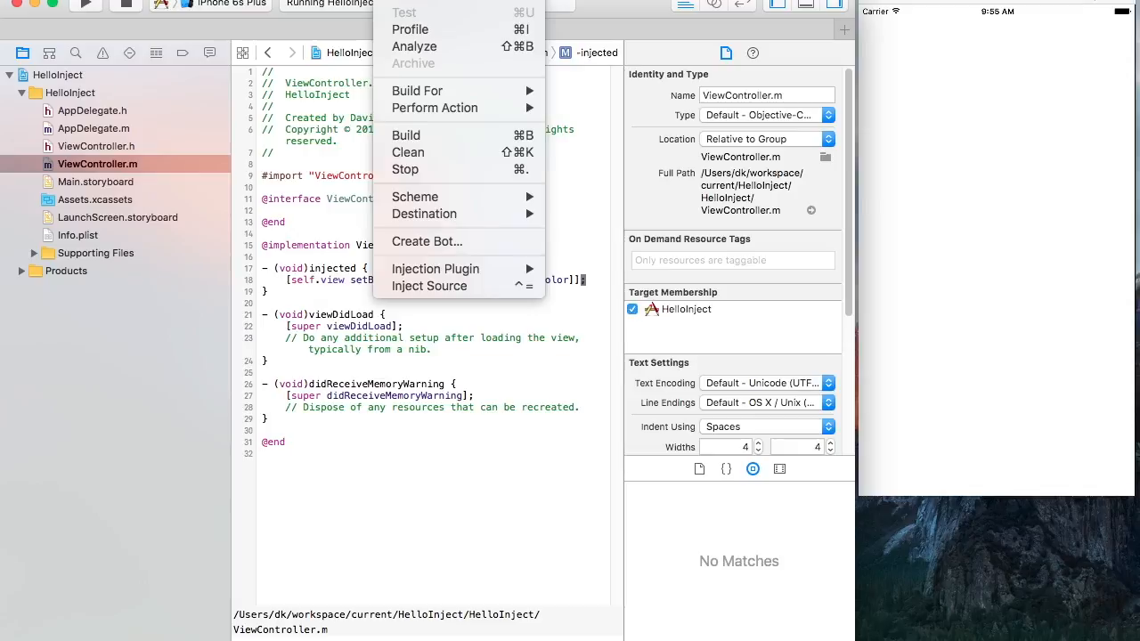
{"action": "mouse_move", "coordinate": [467, 292]}
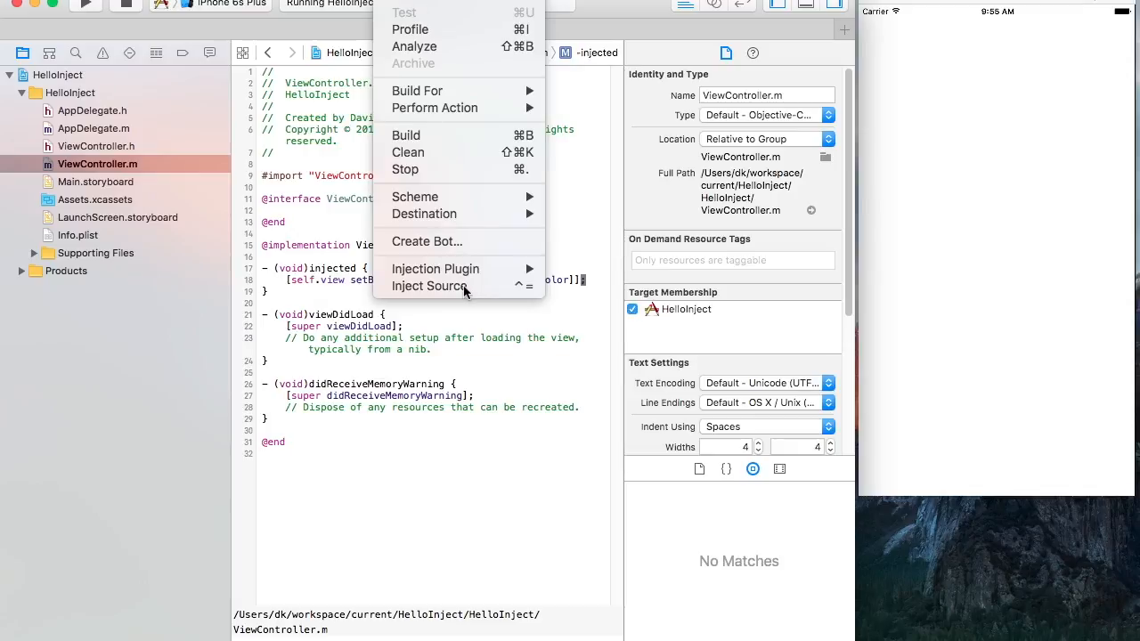
Stop the running HelloInject app from the Product menu.
{"action": "left_click", "coordinate": [428, 285]}
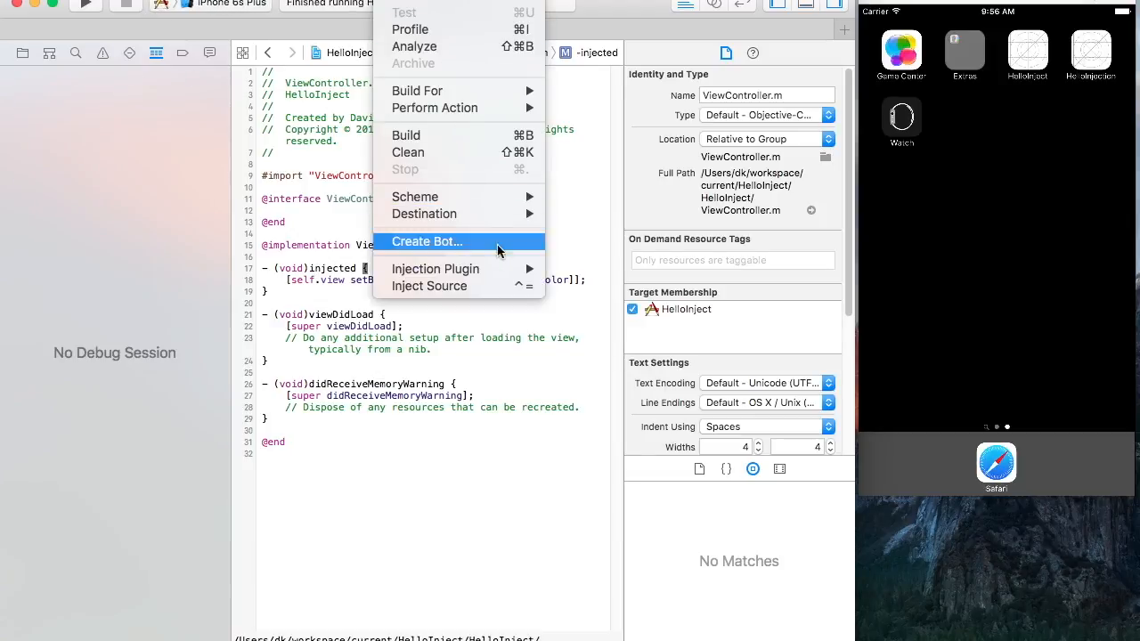
{"action": "mouse_move", "coordinate": [435, 267]}
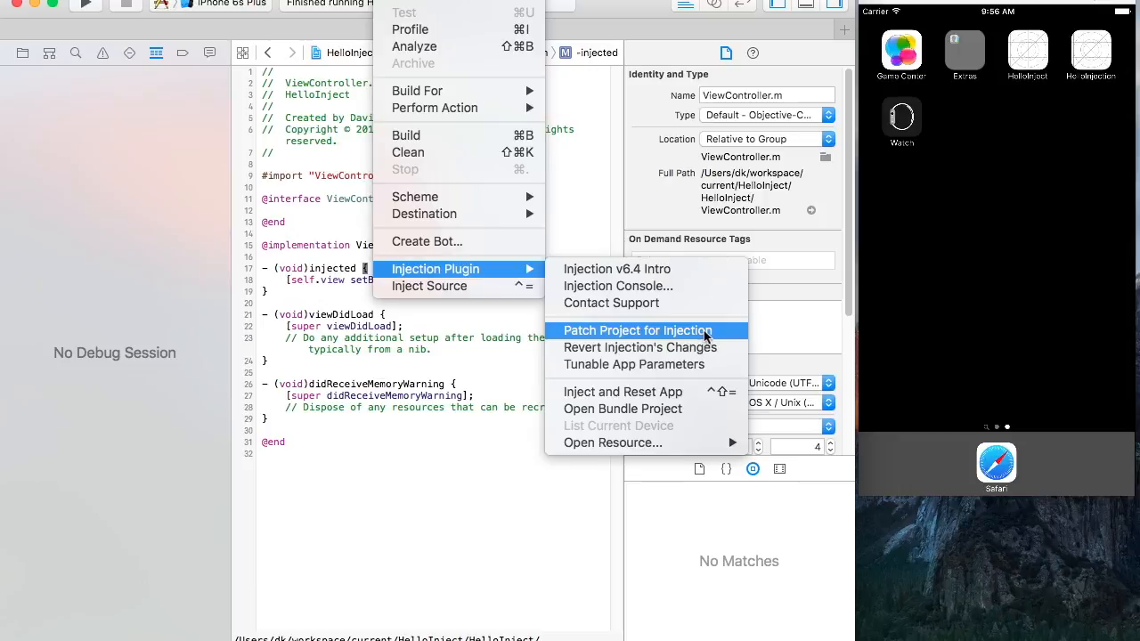
Patch Project for Injection via the Injection Plugin, then close the Injection Console.
{"action": "left_click", "coordinate": [634, 330]}
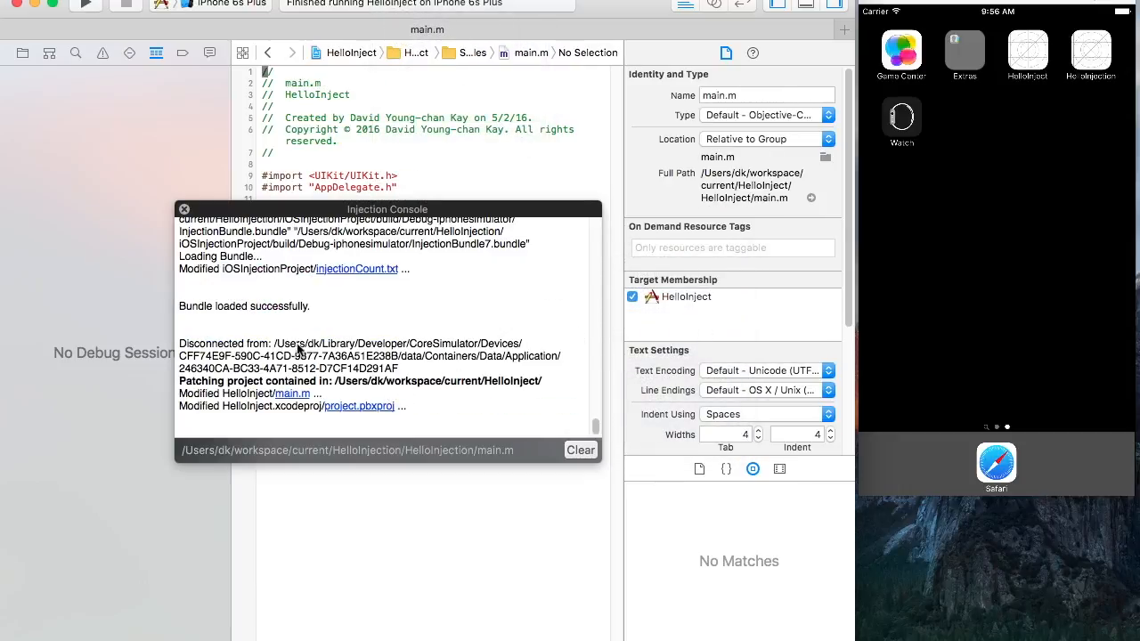
{"action": "left_click", "coordinate": [385, 406]}
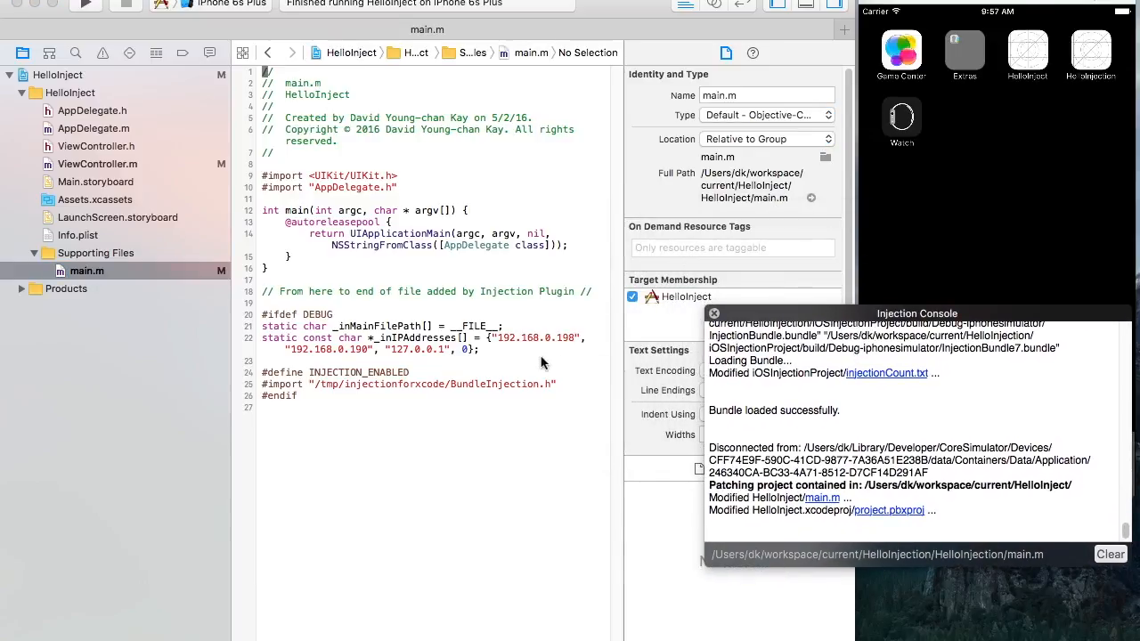
{"action": "left_click", "coordinate": [712, 313]}
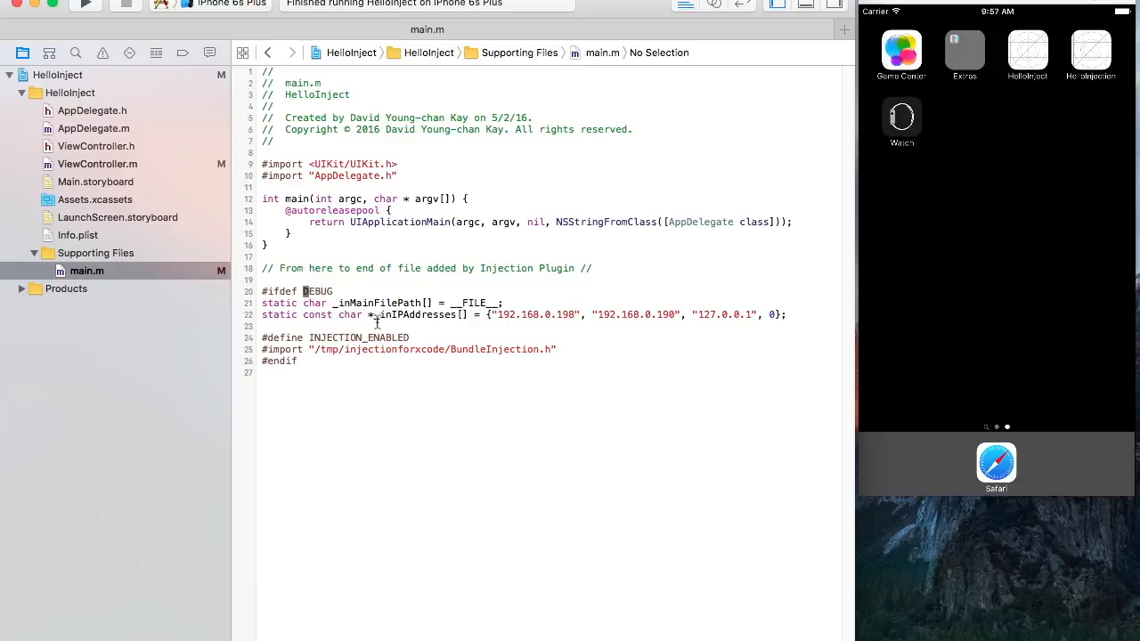
{"action": "left_click_drag", "start_coordinate": [363, 313], "coordinate": [773, 314]}
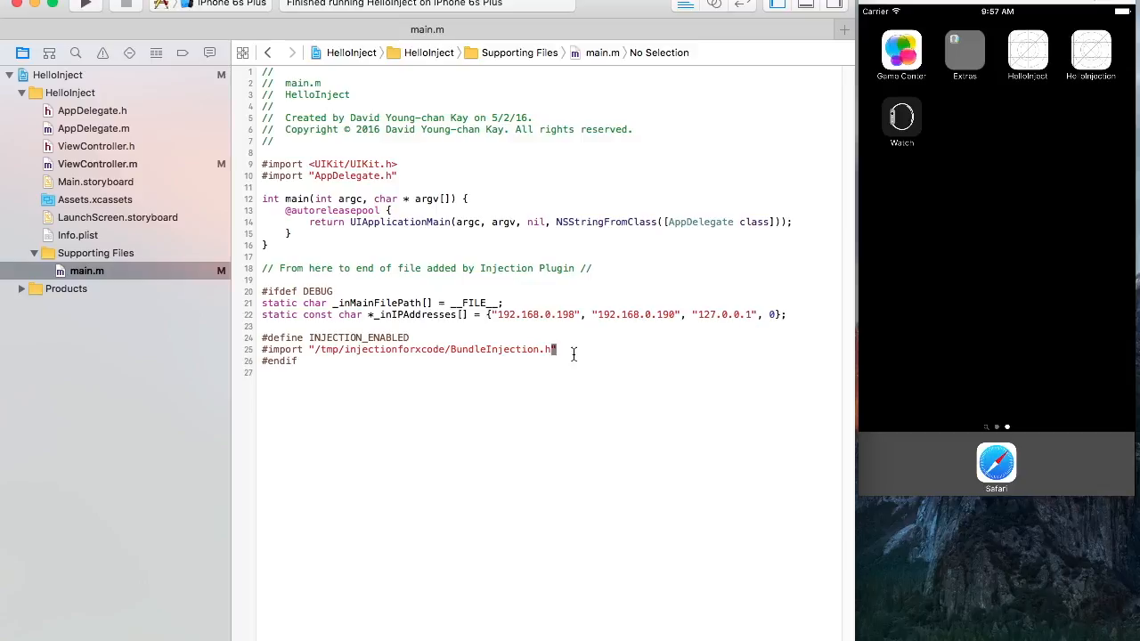
{"action": "double_click", "coordinate": [503, 349]}
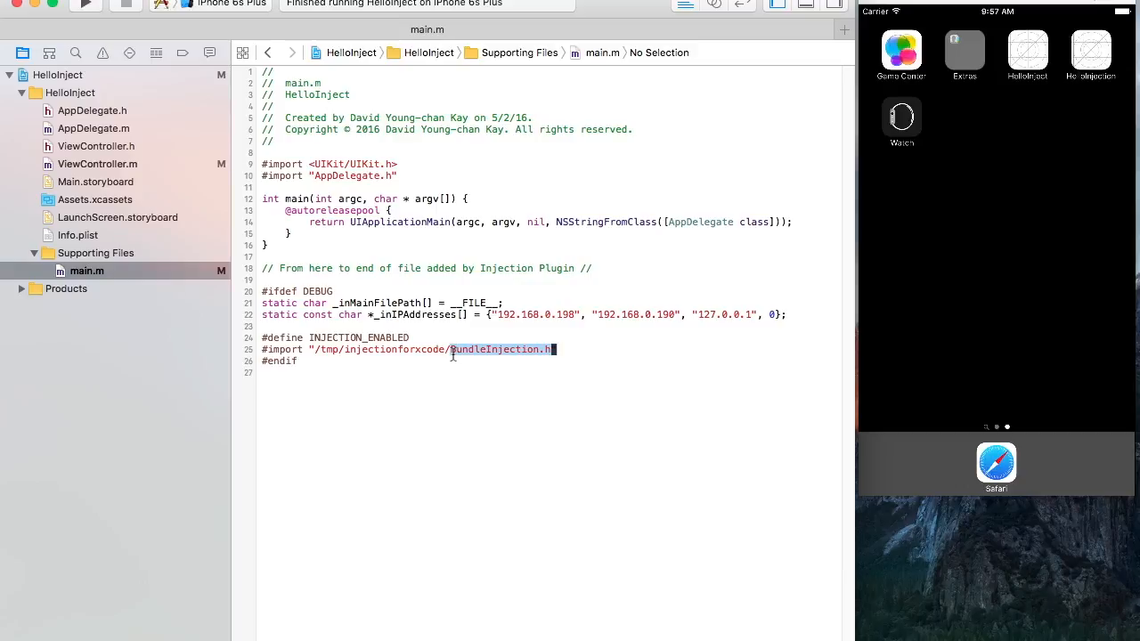
{"action": "mouse_move", "coordinate": [556, 324]}
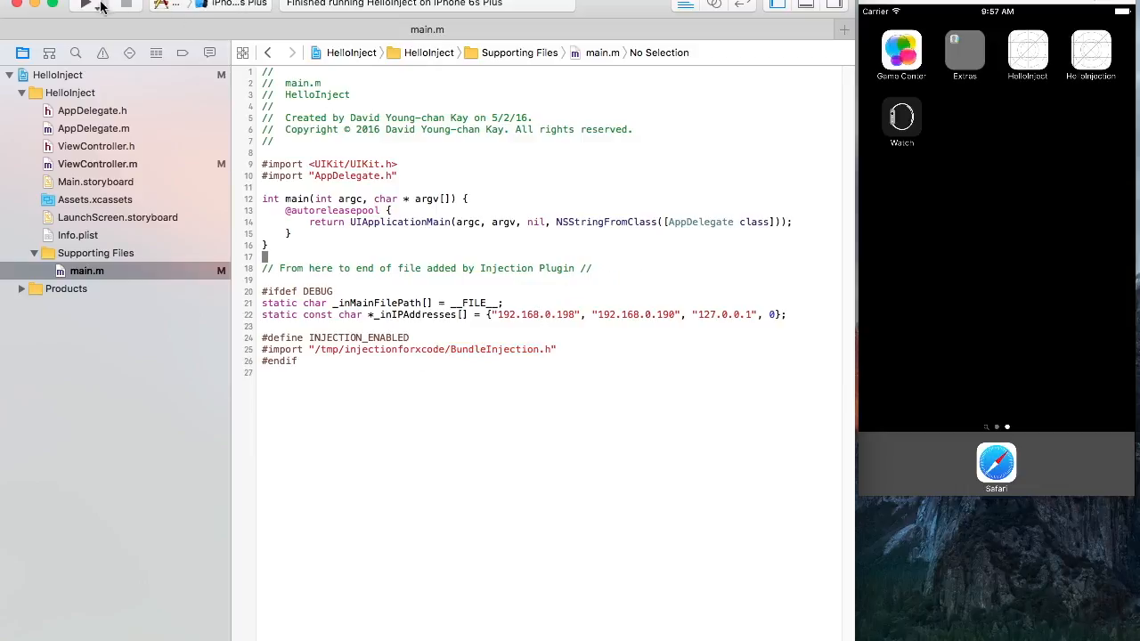
Rebuild and run the patched app, then inject ViewController.m so the screen turns red.
{"action": "left_click", "coordinate": [82, 7]}
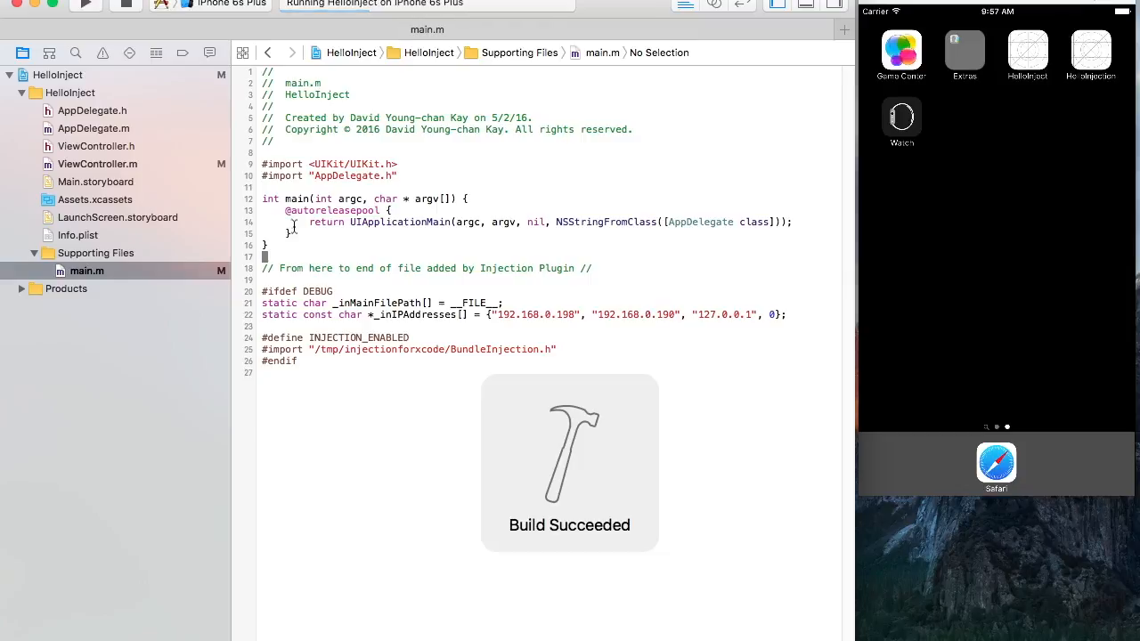
{"action": "left_click", "coordinate": [96, 163]}
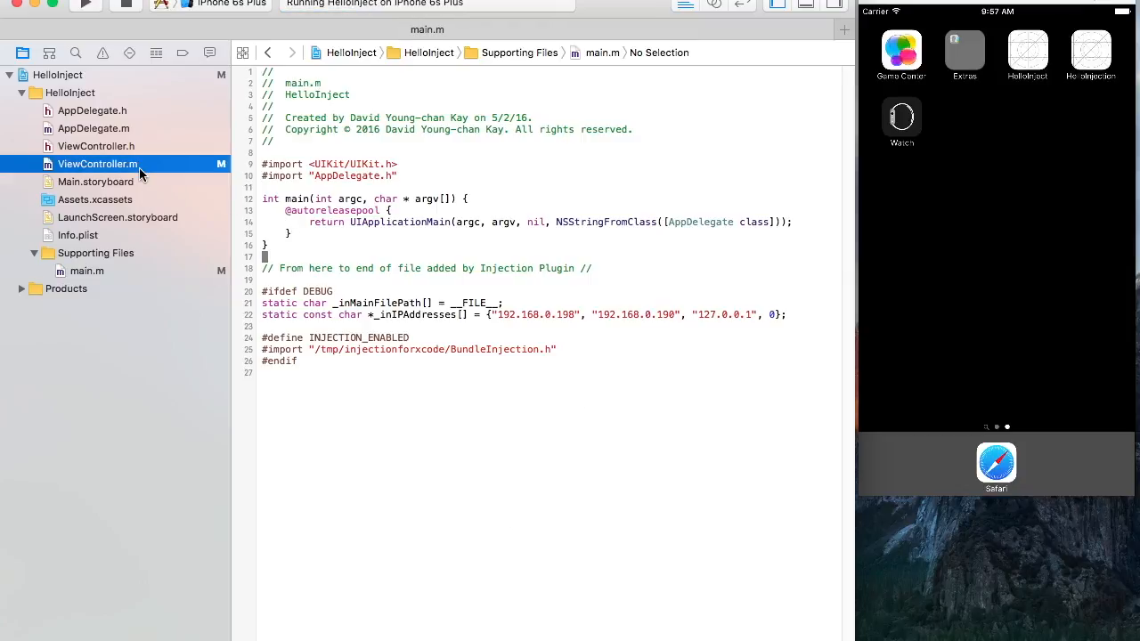
{"action": "left_click", "coordinate": [96, 164]}
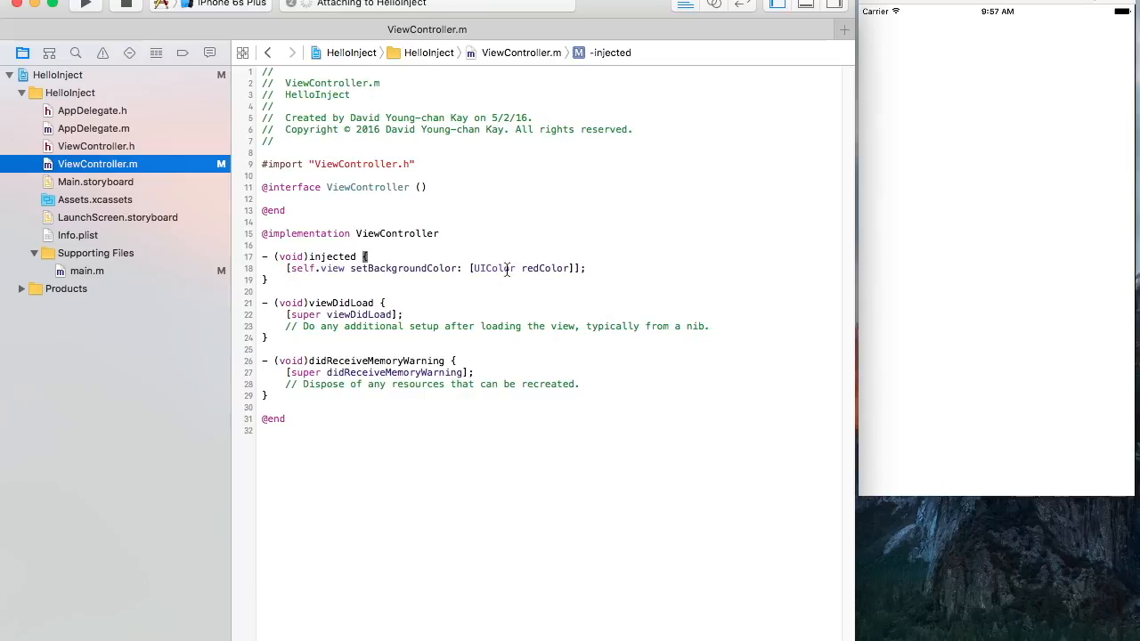
{"action": "left_click", "coordinate": [85, 7]}
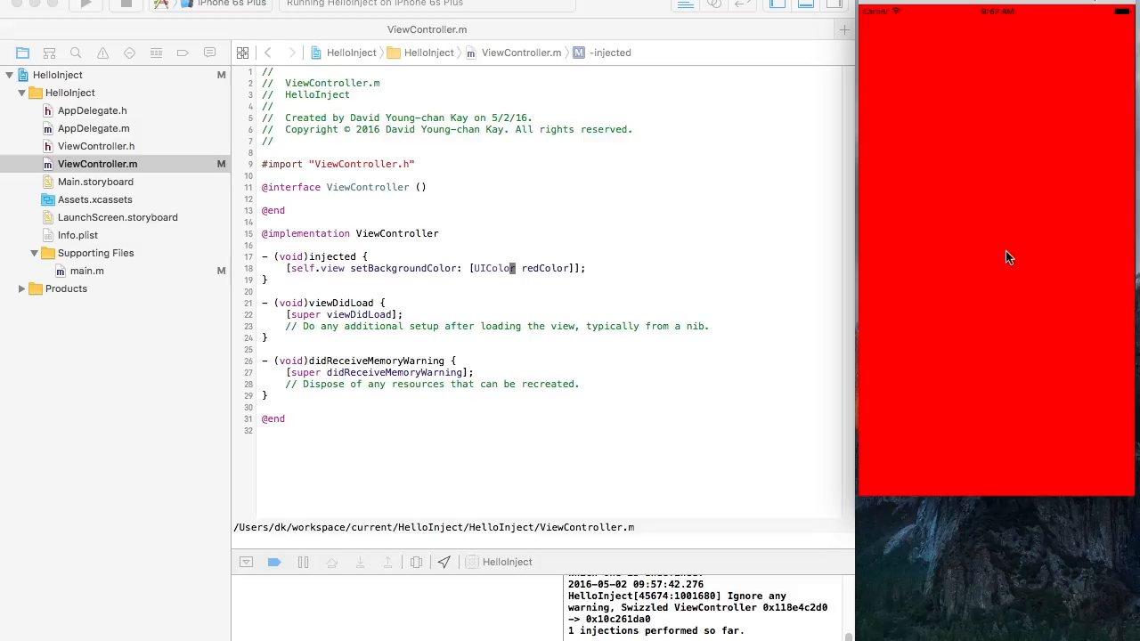
{"action": "mouse_move", "coordinate": [394, 310]}
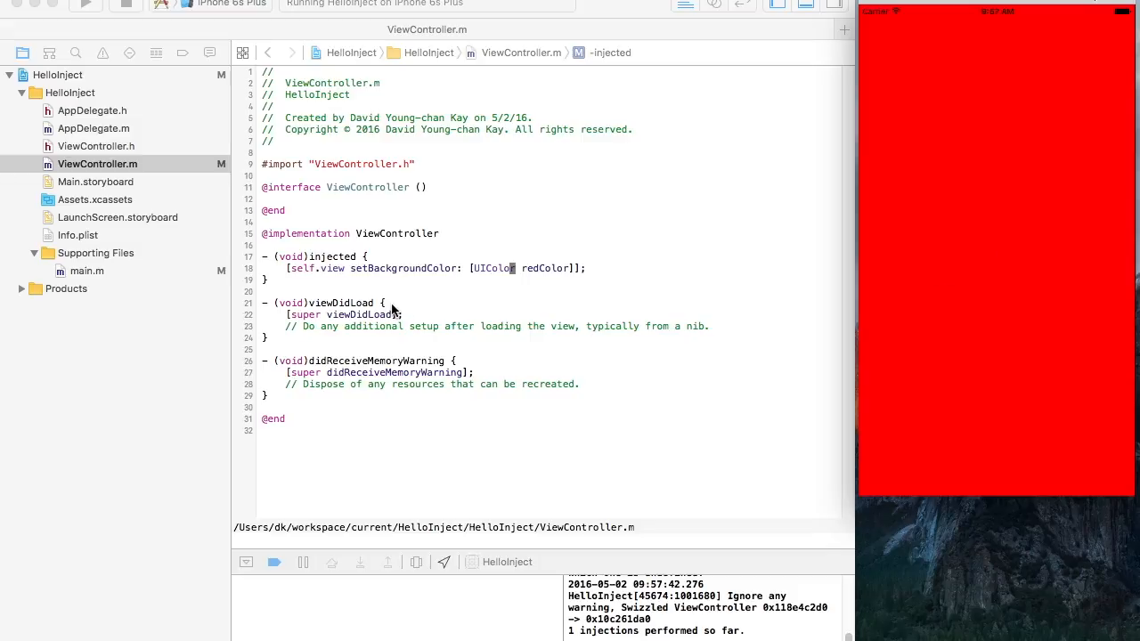